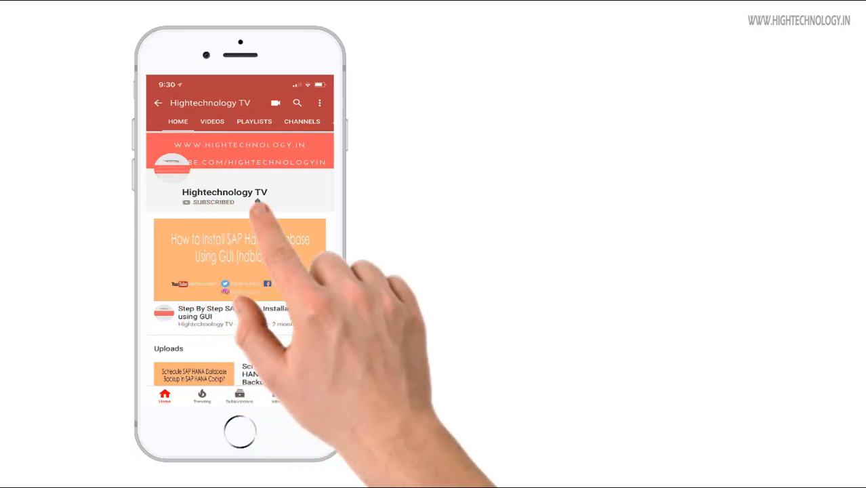
Change into /hana/shared/PEM/hdblcm and list it, showing hdblcm, hdblcmgui and hdblcmweb.
{"action": "left_click", "coordinate": [257, 202]}
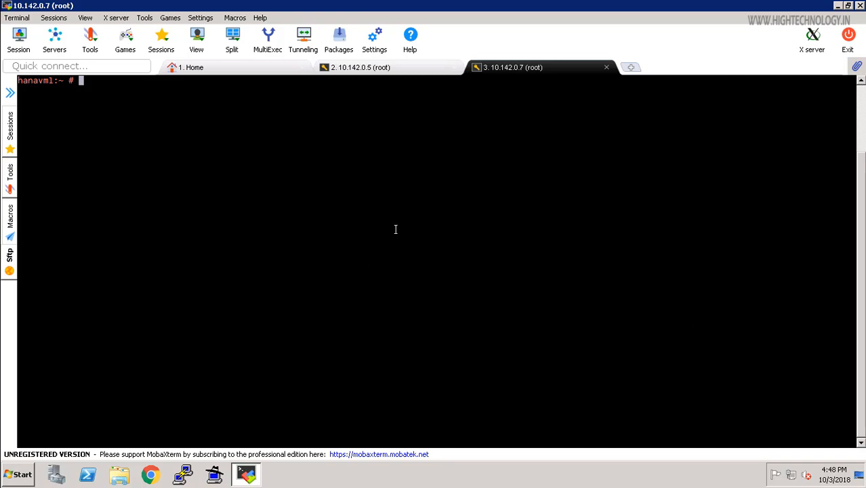
{"action": "mouse_move", "coordinate": [252, 179]}
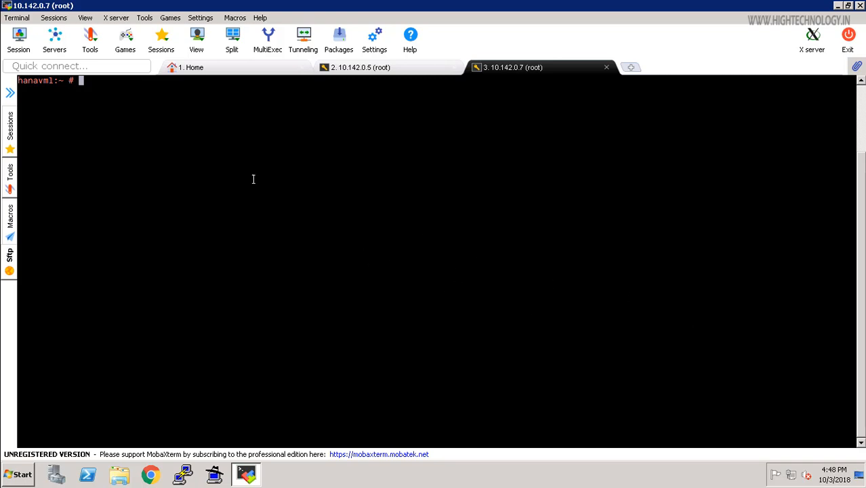
{"action": "mouse_move", "coordinate": [249, 209]}
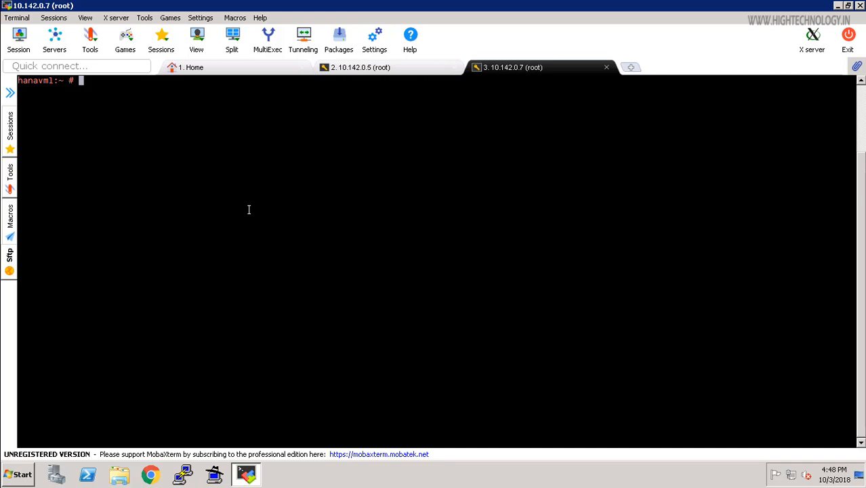
{"action": "mouse_move", "coordinate": [351, 231]}
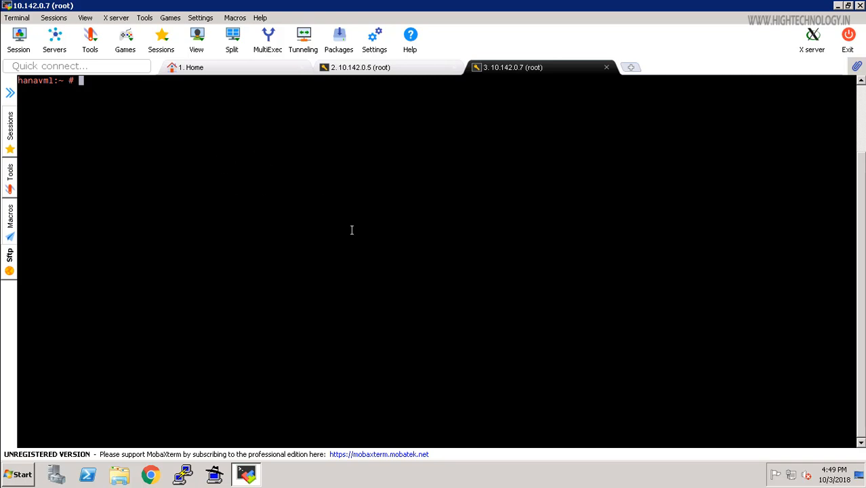
{"action": "mouse_move", "coordinate": [515, 290]}
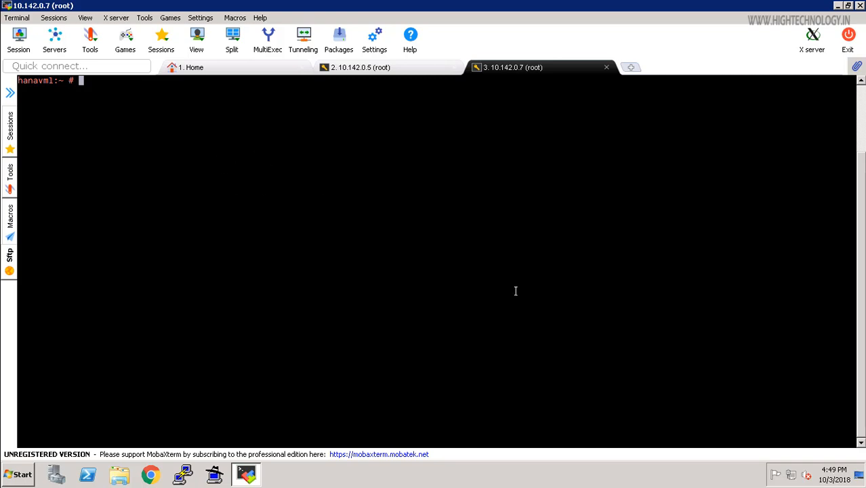
{"action": "mouse_move", "coordinate": [300, 196]}
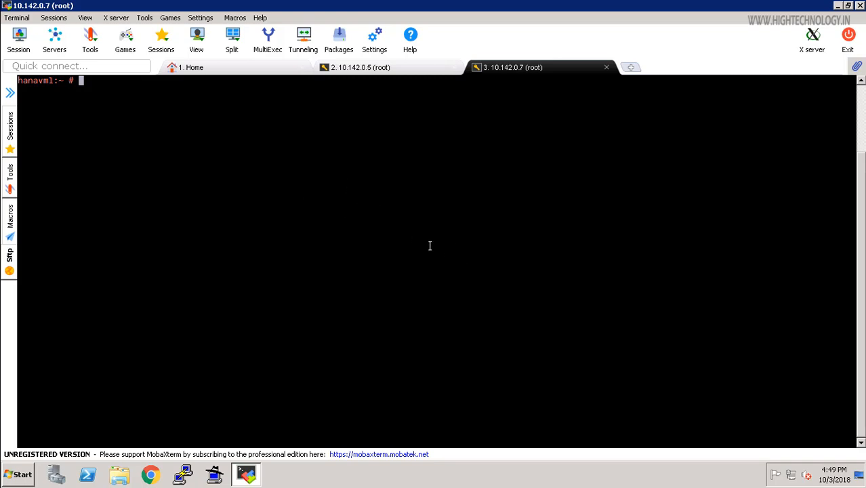
{"action": "mouse_move", "coordinate": [309, 203]}
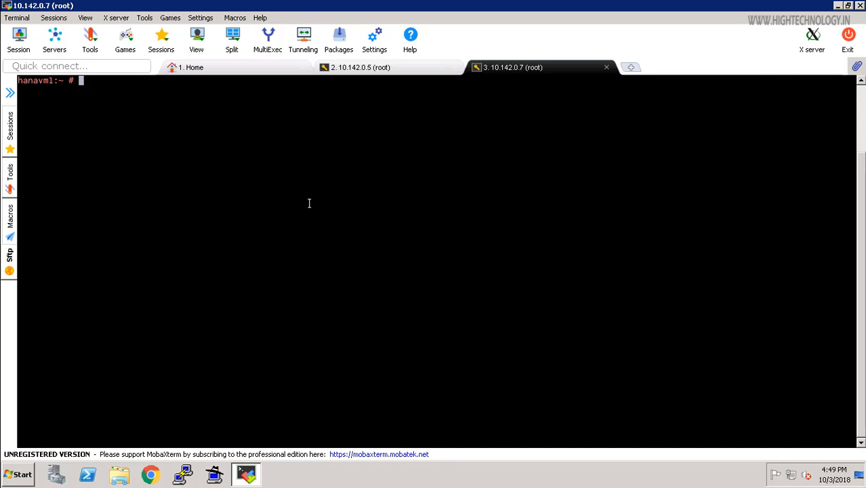
{"action": "mouse_move", "coordinate": [250, 193]}
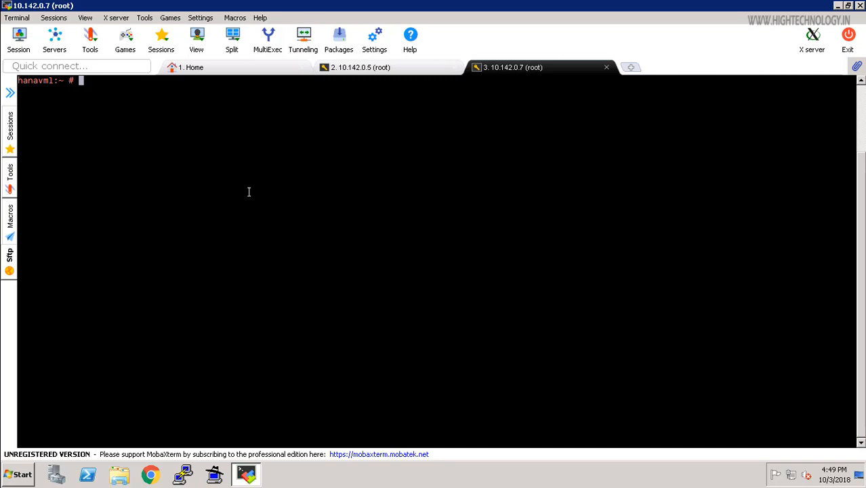
{"action": "mouse_move", "coordinate": [379, 237]}
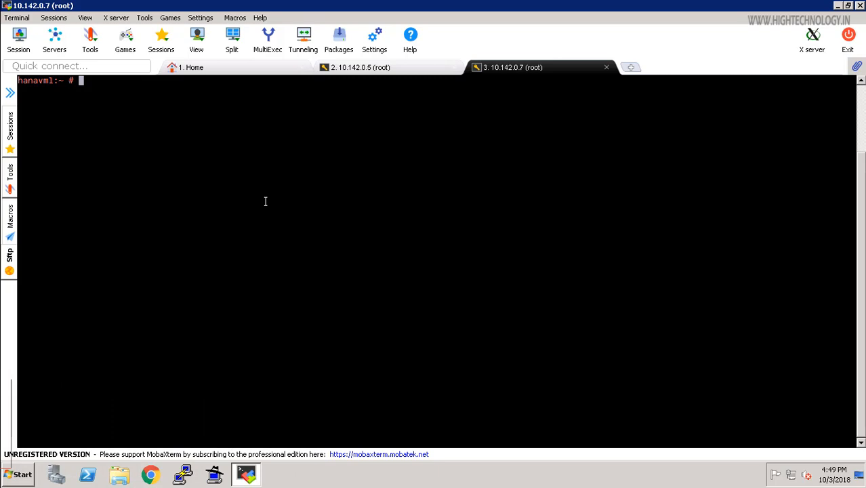
{"action": "mouse_move", "coordinate": [184, 129]}
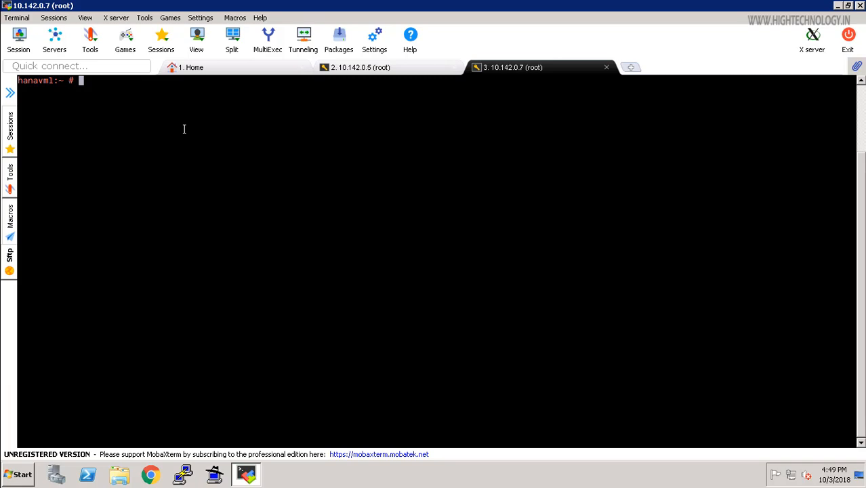
{"action": "type", "text": "cd /"}
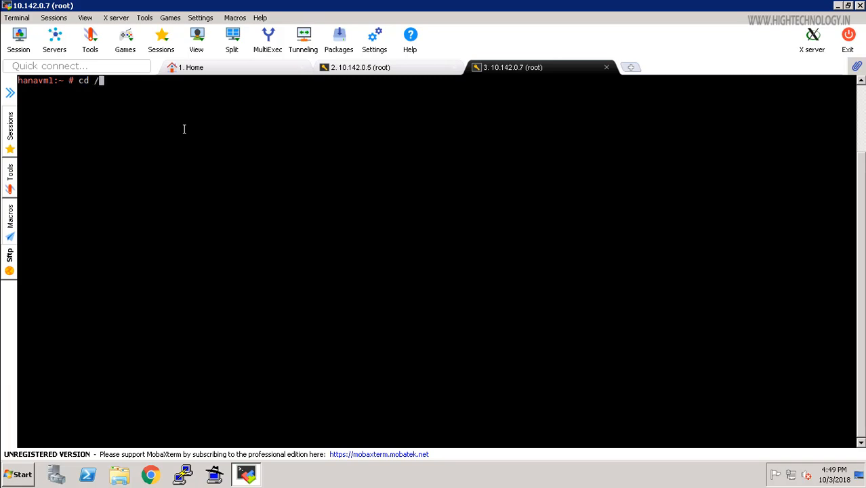
{"action": "type", "text": "hana/"}
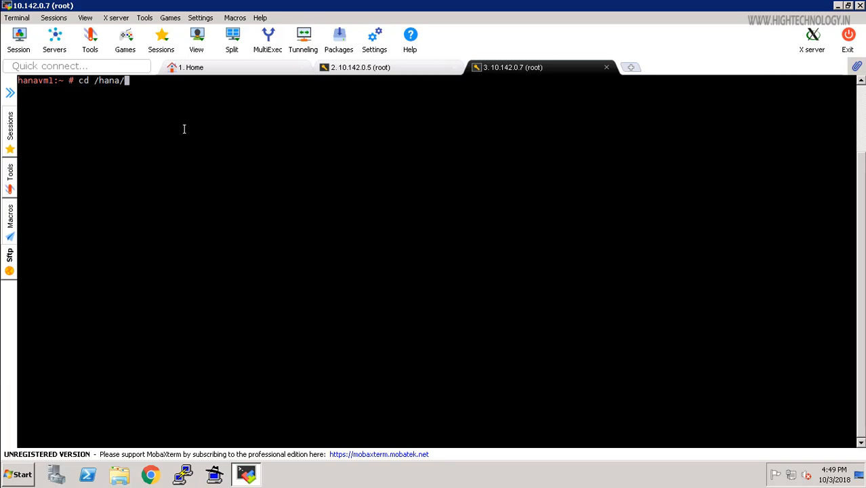
{"action": "type", "text": "shared/"}
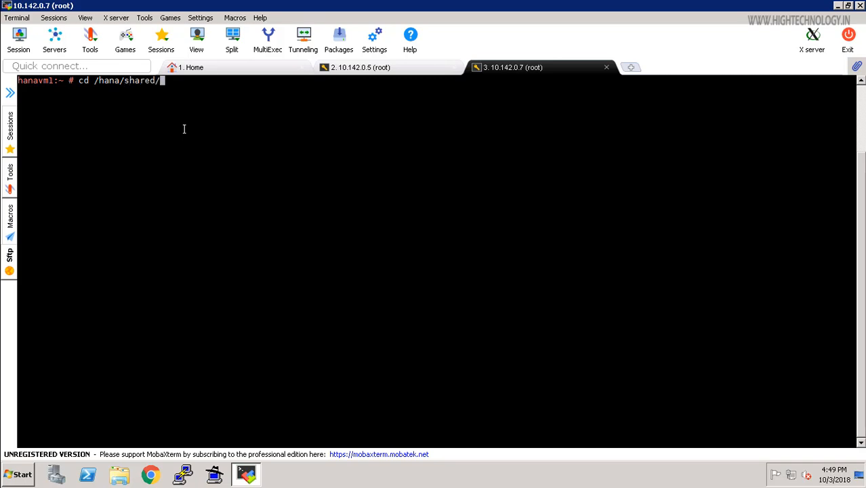
{"action": "type", "text": "P"}
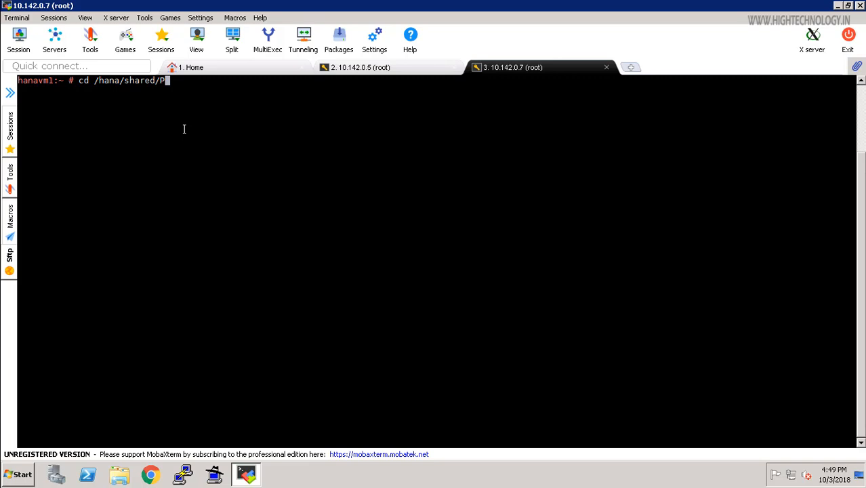
{"action": "type", "text": "EM/"}
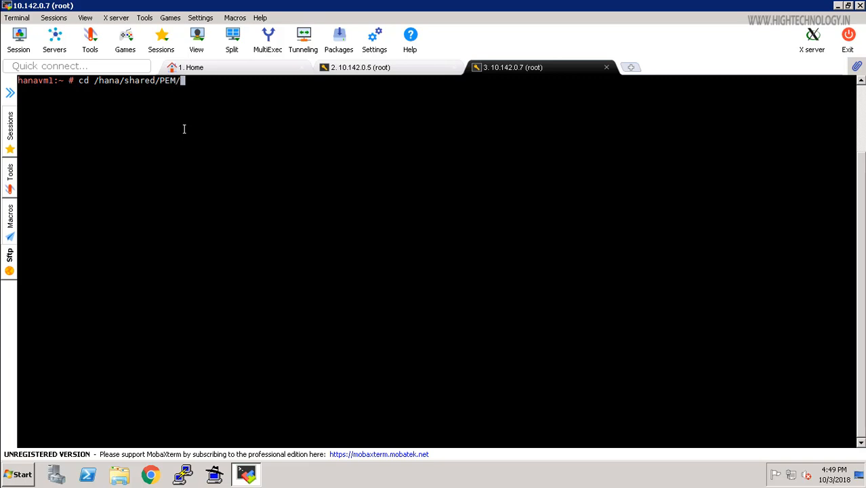
{"action": "type", "text": "hdb"}
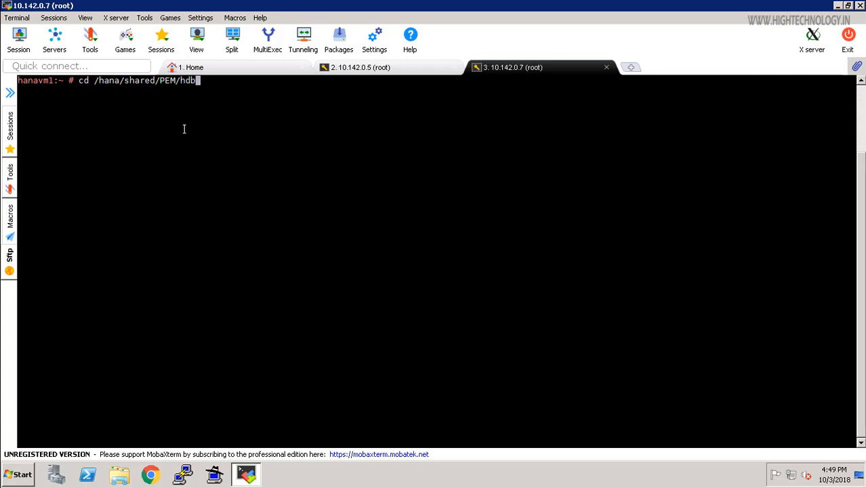
{"action": "type", "text": "cm"}
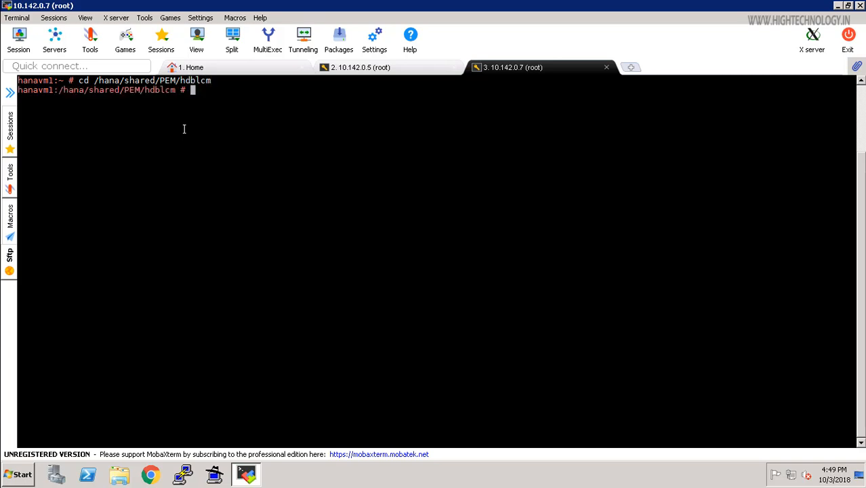
{"action": "type", "text": "ls"}
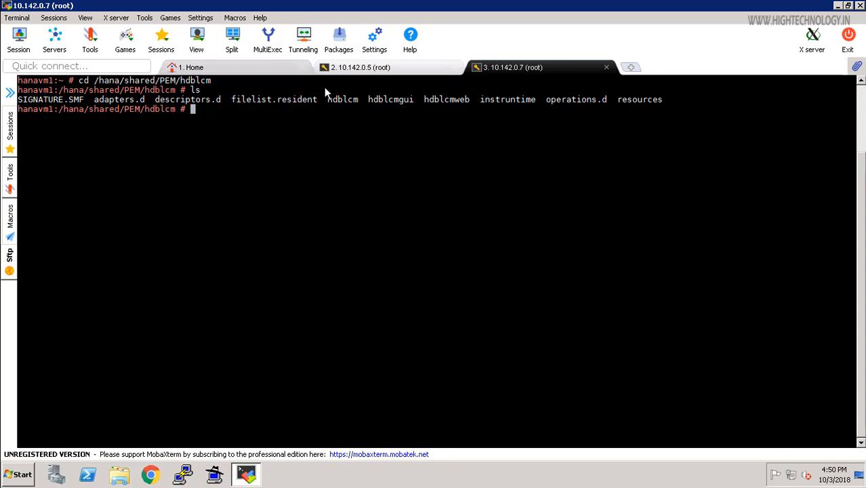
{"action": "mouse_move", "coordinate": [339, 106]}
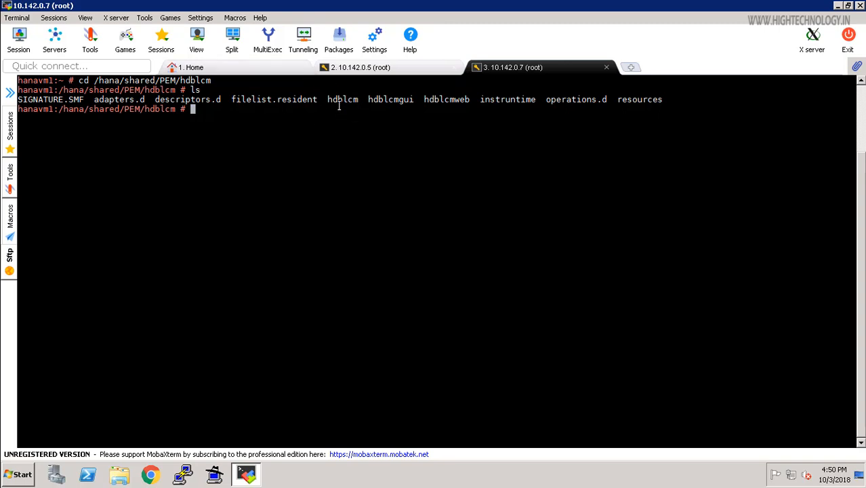
{"action": "mouse_move", "coordinate": [344, 109]}
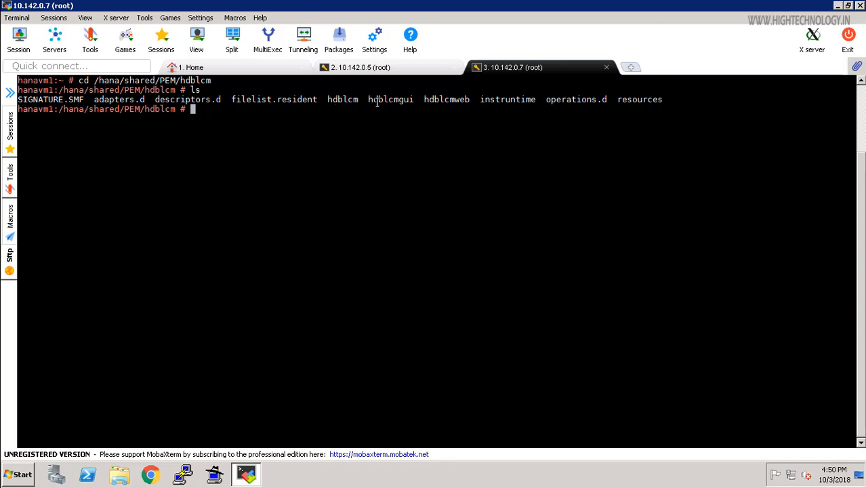
{"action": "mouse_move", "coordinate": [329, 99]}
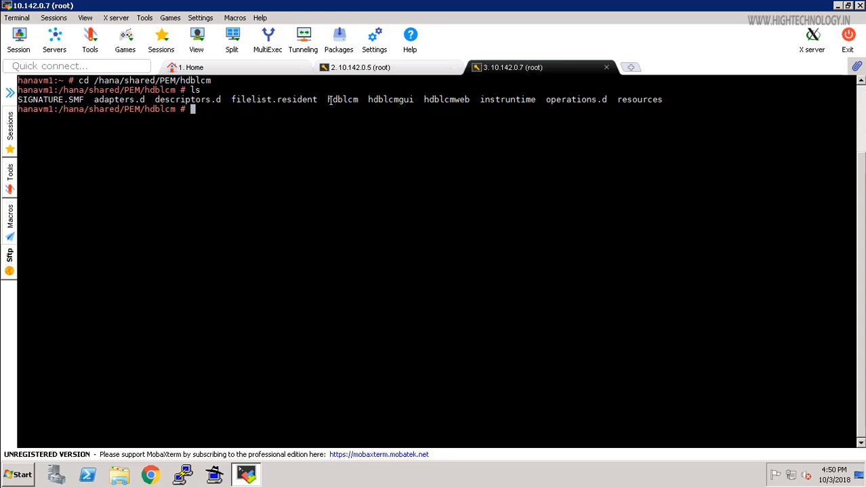
{"action": "mouse_move", "coordinate": [339, 99]}
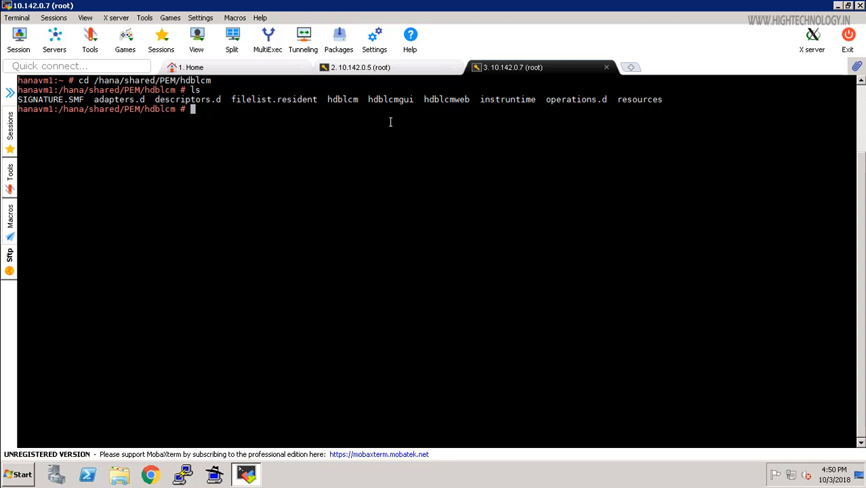
{"action": "mouse_move", "coordinate": [344, 168]}
{"action": "type", "text": "./"}
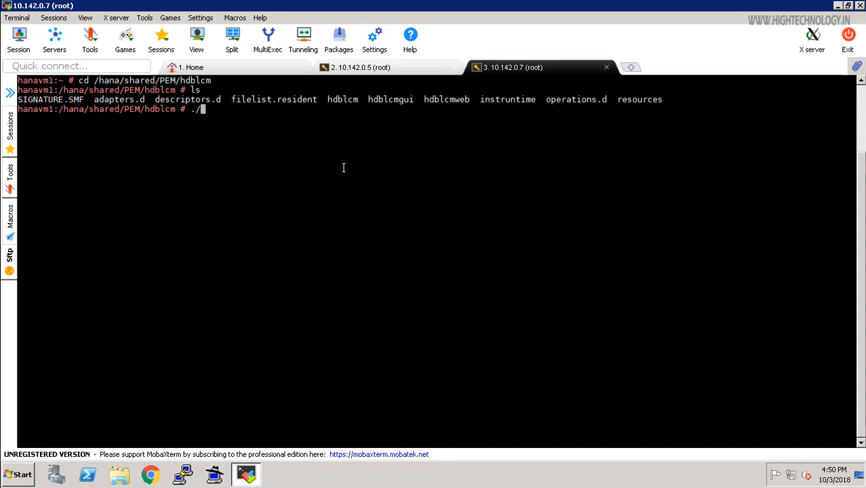
Run the text-mode ./hdblcm and exit its action menu with option 15.
{"action": "type", "text": "hdbl"}
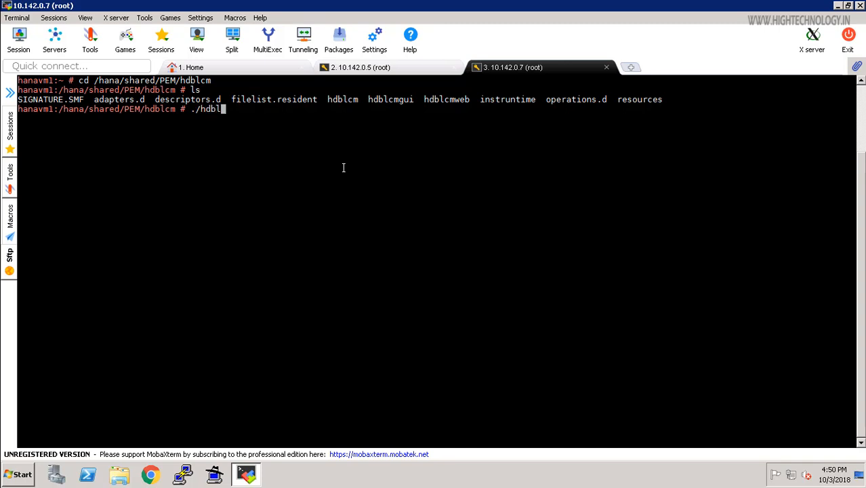
{"action": "type", "text": "mgui"}
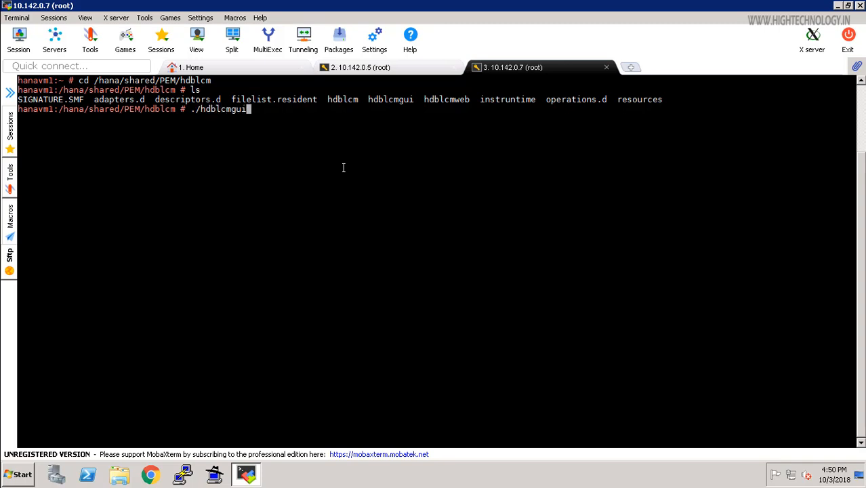
{"action": "key", "text": "BackSpace"}
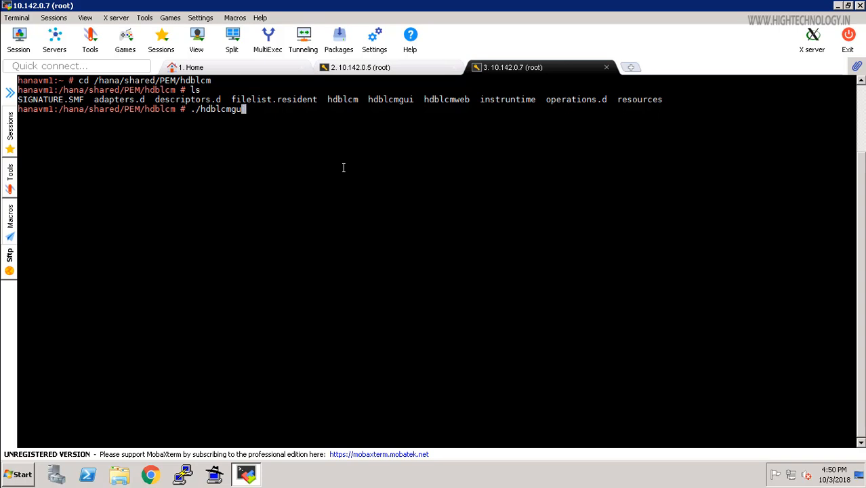
{"action": "key", "text": "BackSpace"}
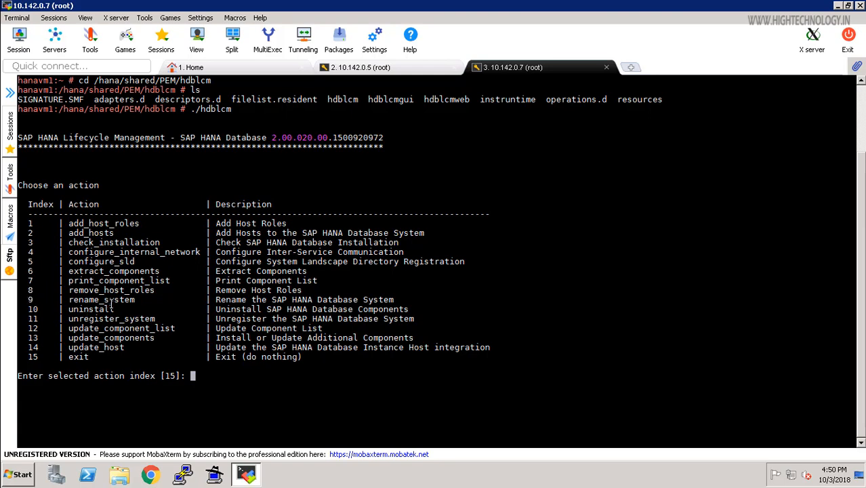
{"action": "mouse_move", "coordinate": [157, 307]}
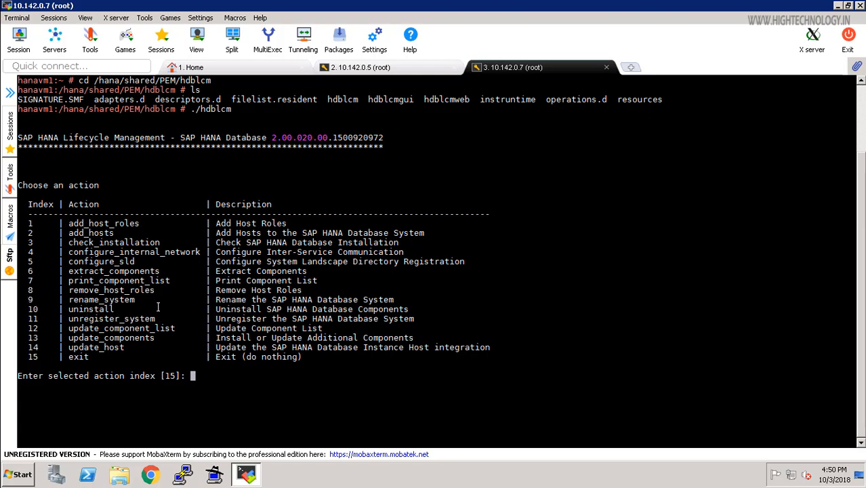
{"action": "mouse_move", "coordinate": [277, 301]}
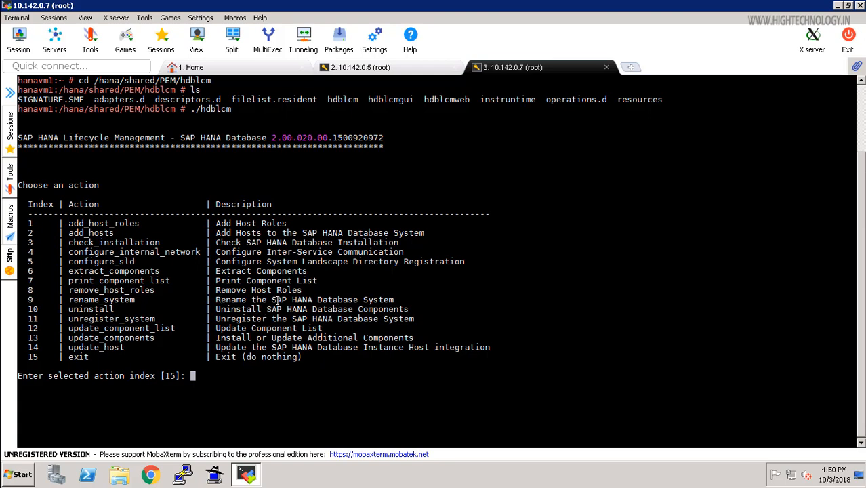
{"action": "mouse_move", "coordinate": [303, 371]}
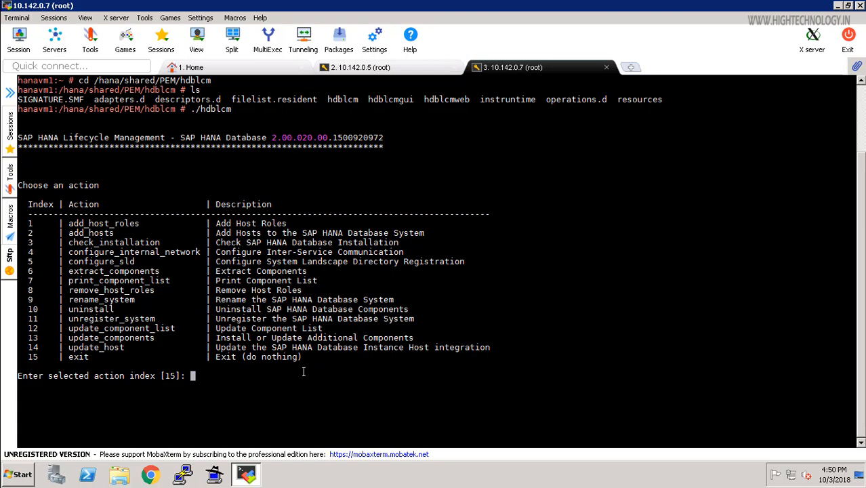
{"action": "type", "text": "1"}
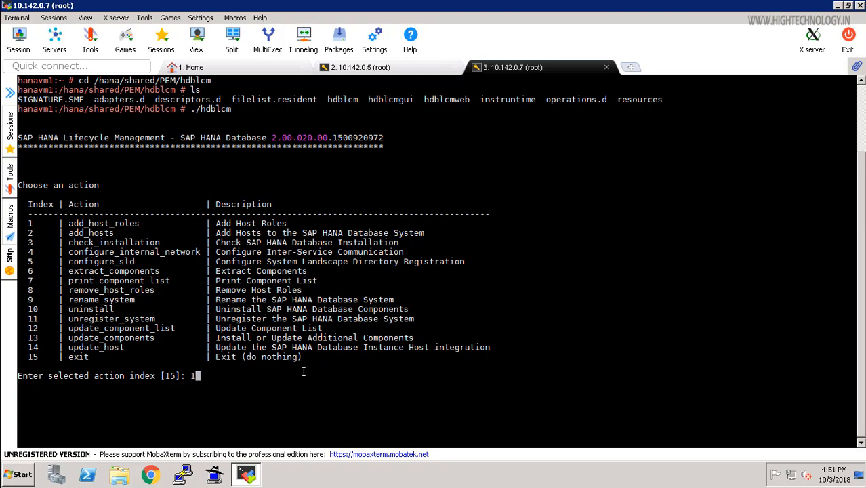
{"action": "type", "text": "5"}
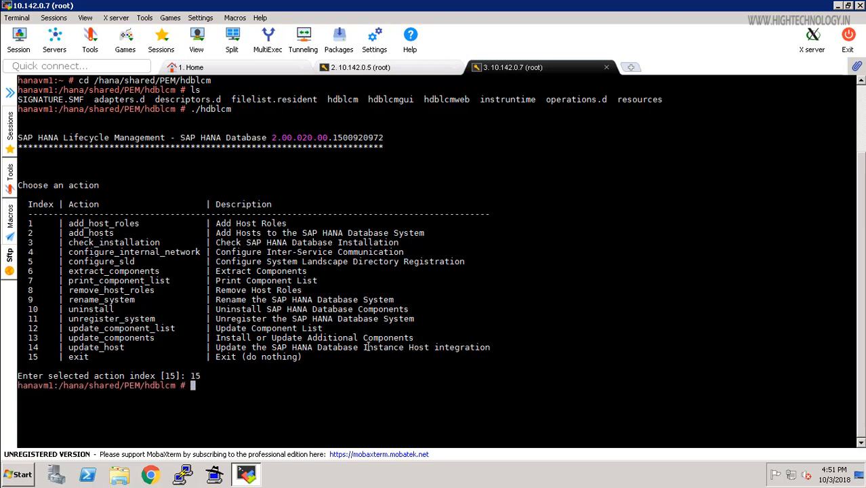
Launch the graphical lifecycle manager with ./hdblcmgui.
{"action": "type", "text": "./hdblcm"}
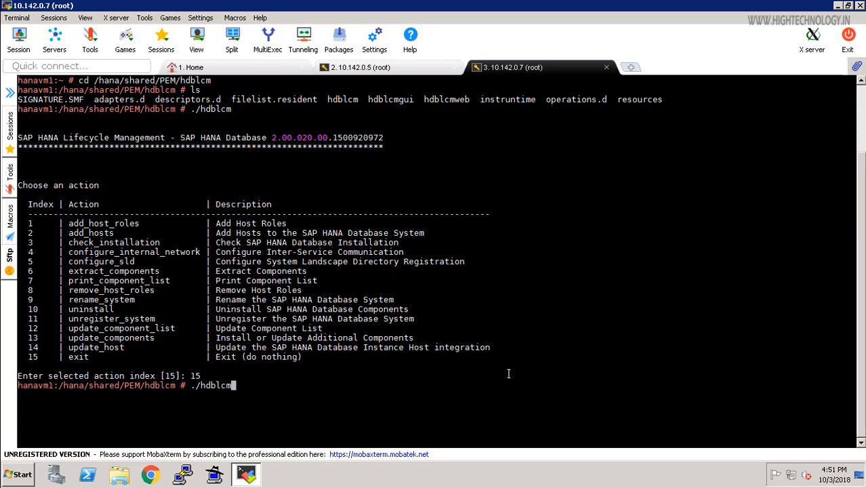
{"action": "type", "text": "gui"}
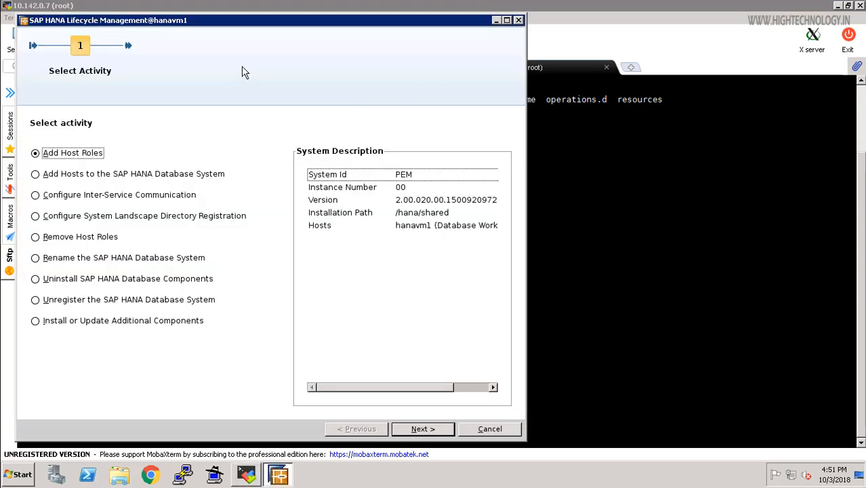
{"action": "mouse_move", "coordinate": [371, 82]}
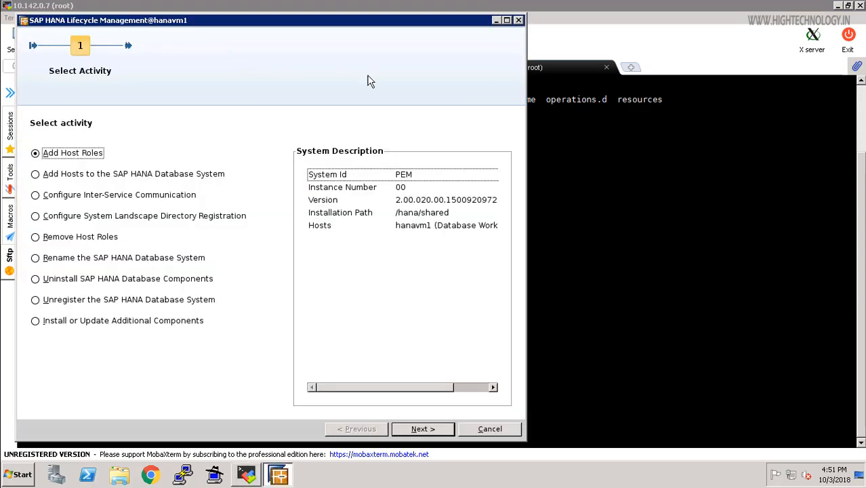
Maximize hdblcmgui and choose 'Rename the SAP HANA Database System' as the activity.
{"action": "left_click", "coordinate": [504, 20]}
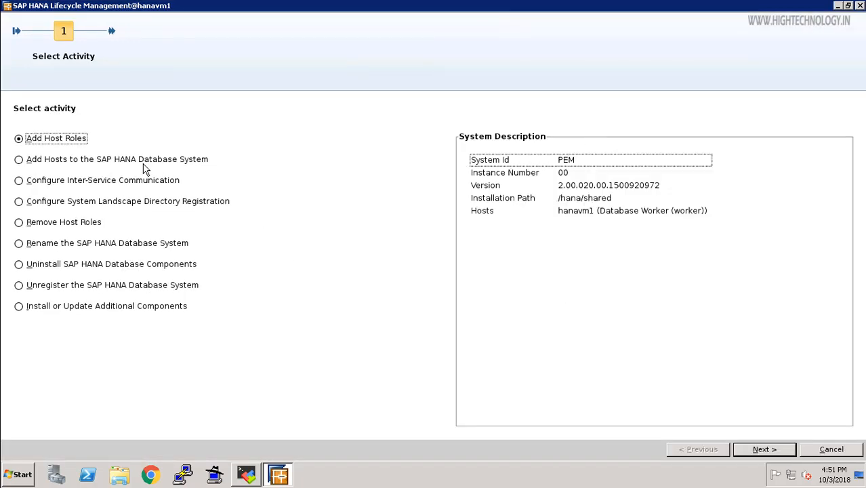
{"action": "mouse_move", "coordinate": [346, 206]}
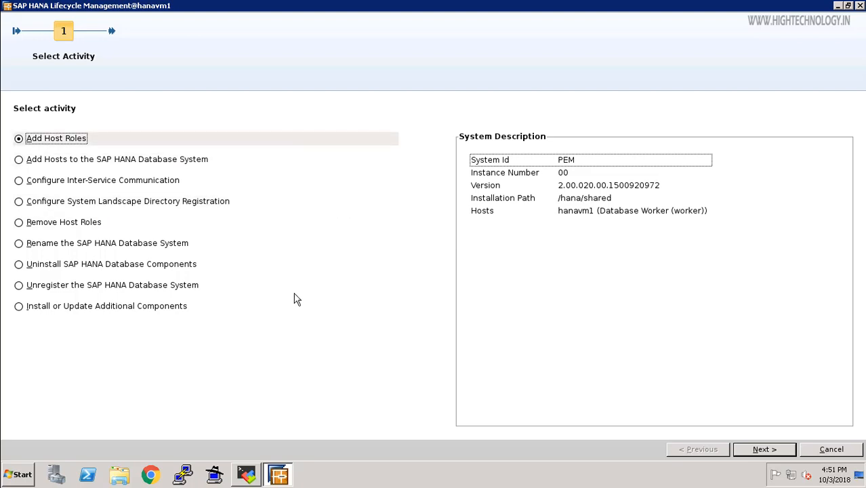
{"action": "mouse_move", "coordinate": [130, 251]}
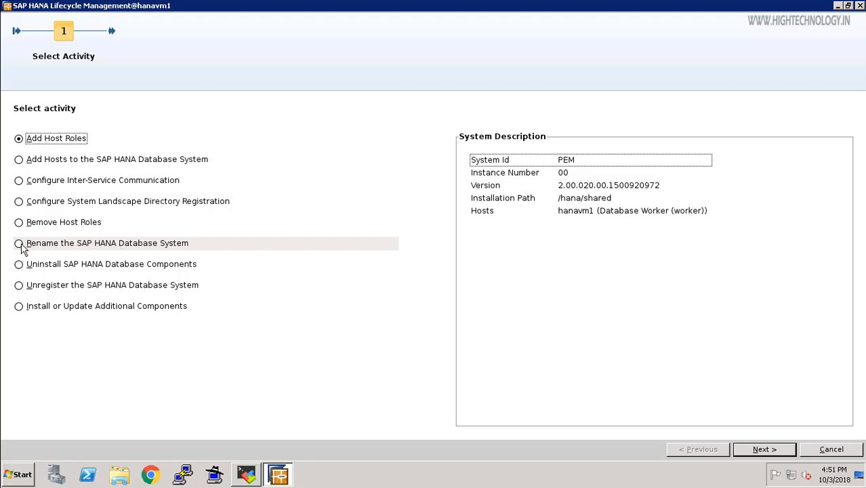
{"action": "left_click", "coordinate": [19, 243]}
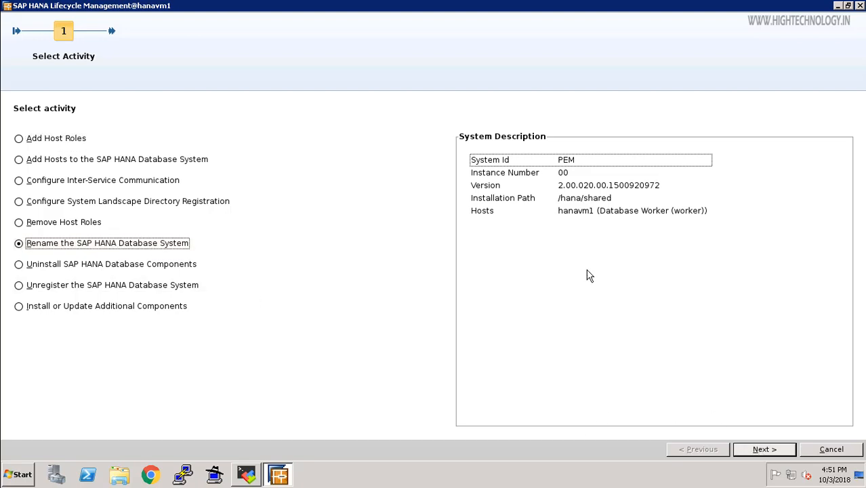
{"action": "mouse_move", "coordinate": [501, 168]}
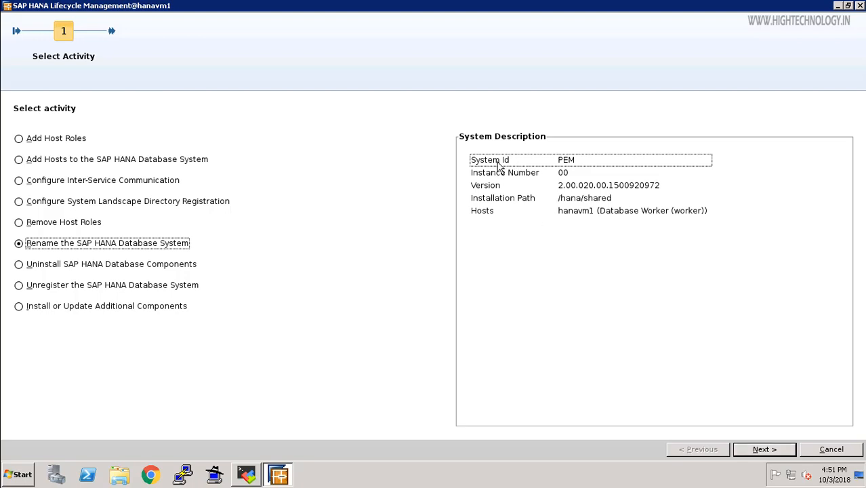
{"action": "mouse_move", "coordinate": [587, 168]}
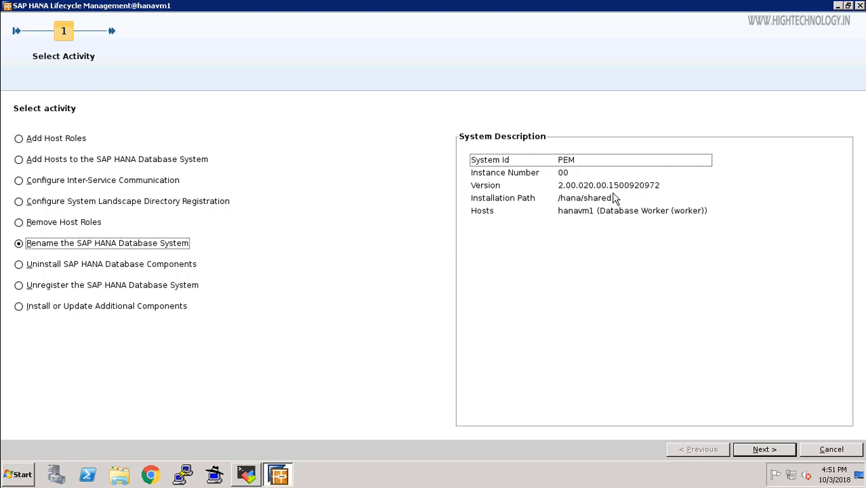
{"action": "mouse_move", "coordinate": [542, 203]}
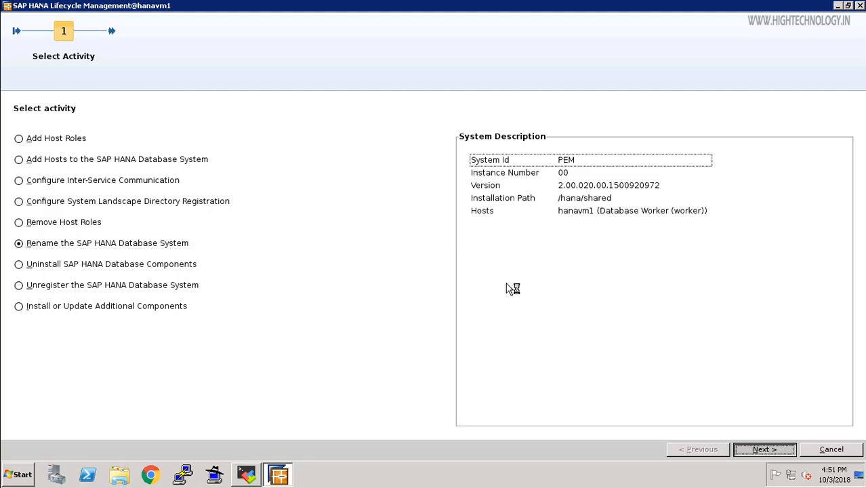
Enter the pemadm password and set target system ID DEM with instance number 0.
{"action": "left_click", "coordinate": [765, 450]}
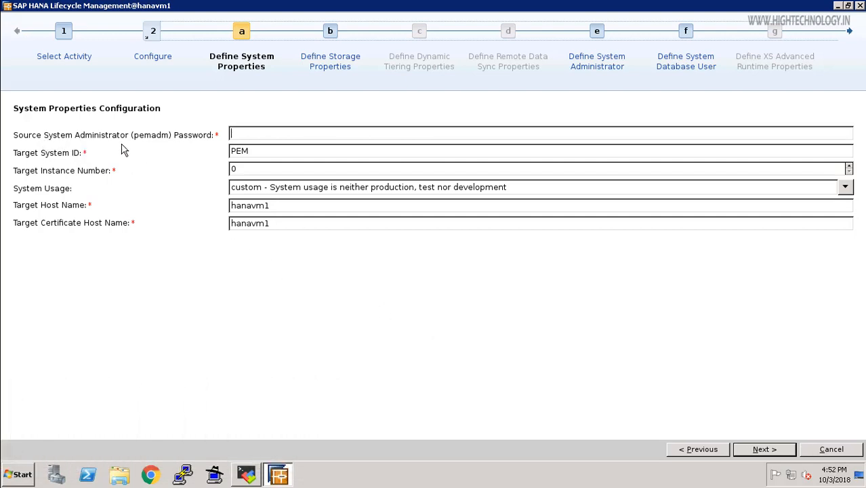
{"action": "mouse_move", "coordinate": [414, 307]}
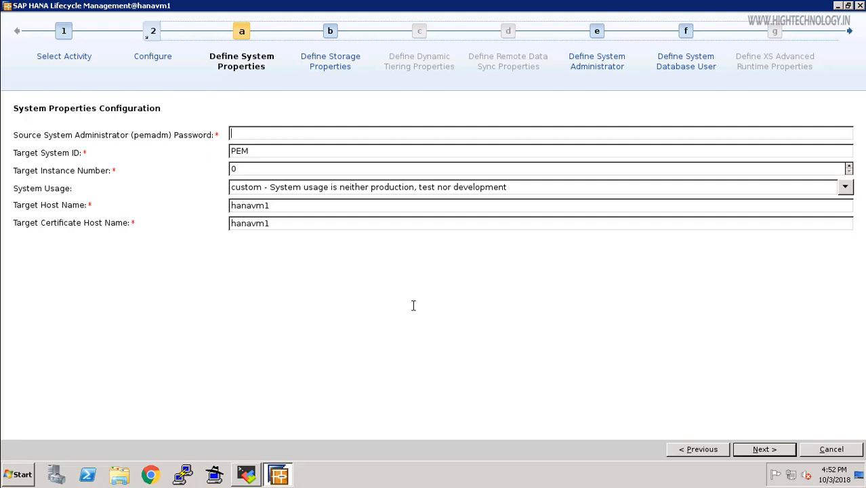
{"action": "type", "text": "•"}
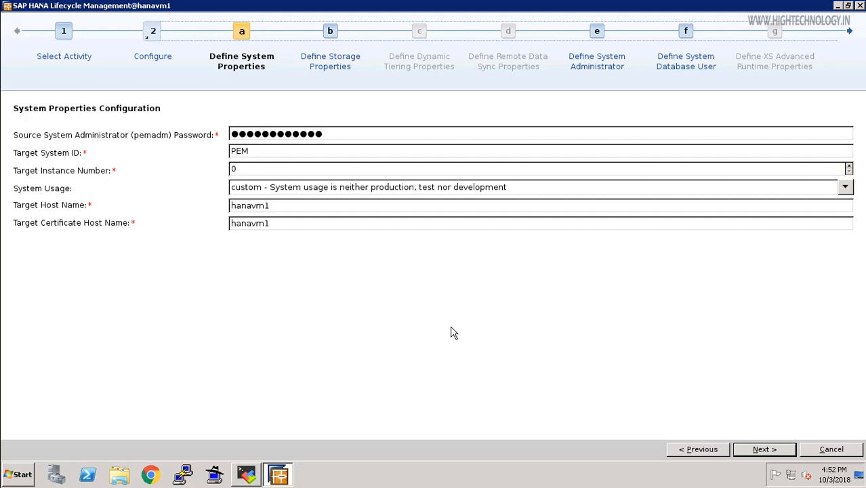
{"action": "type", "text": "DEM"}
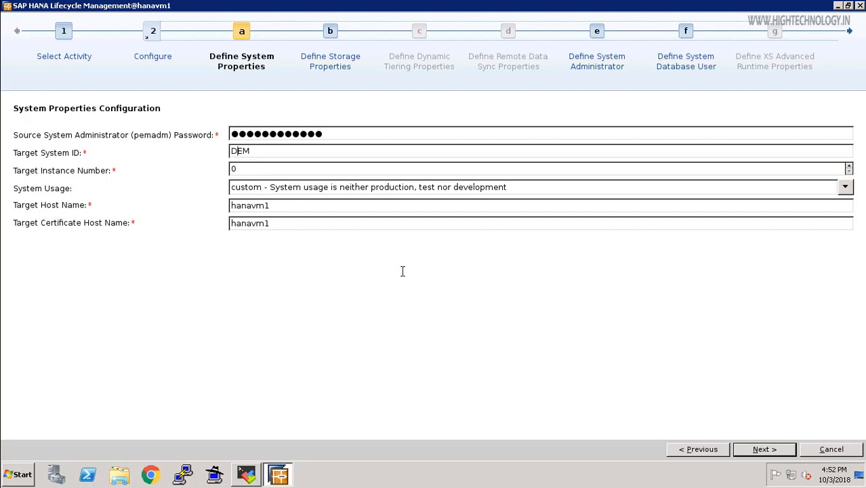
{"action": "mouse_move", "coordinate": [526, 346]}
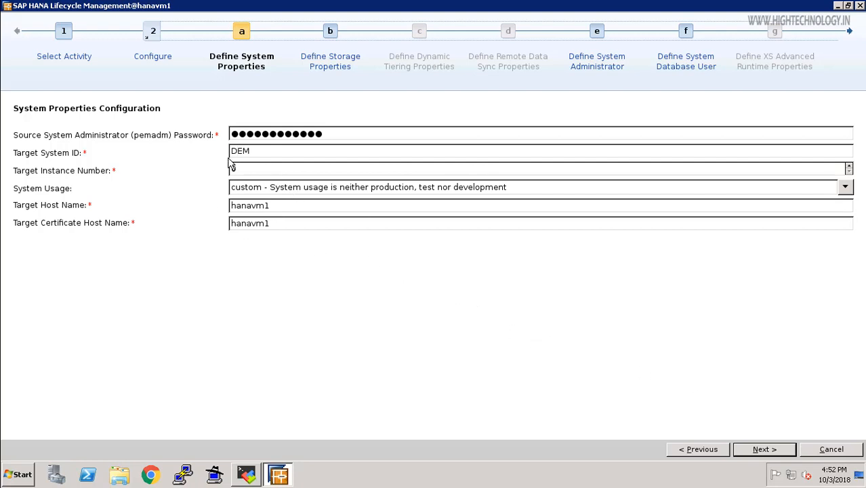
{"action": "type", "text": "0"}
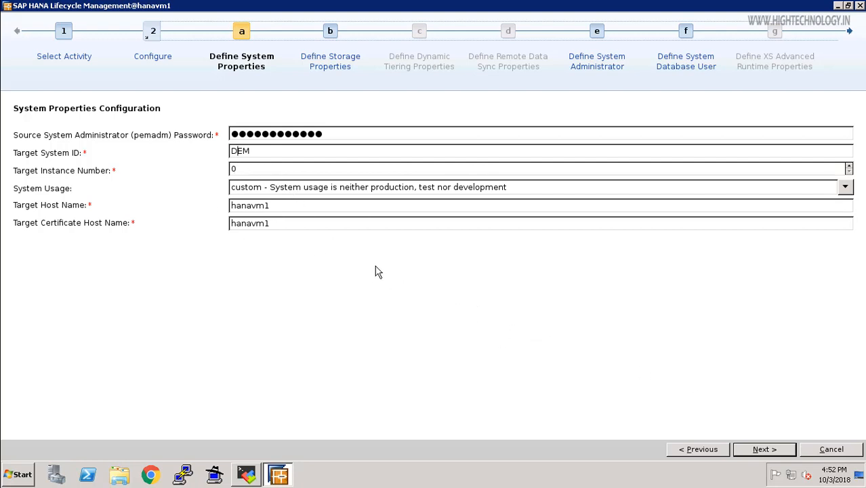
{"action": "mouse_move", "coordinate": [315, 219]}
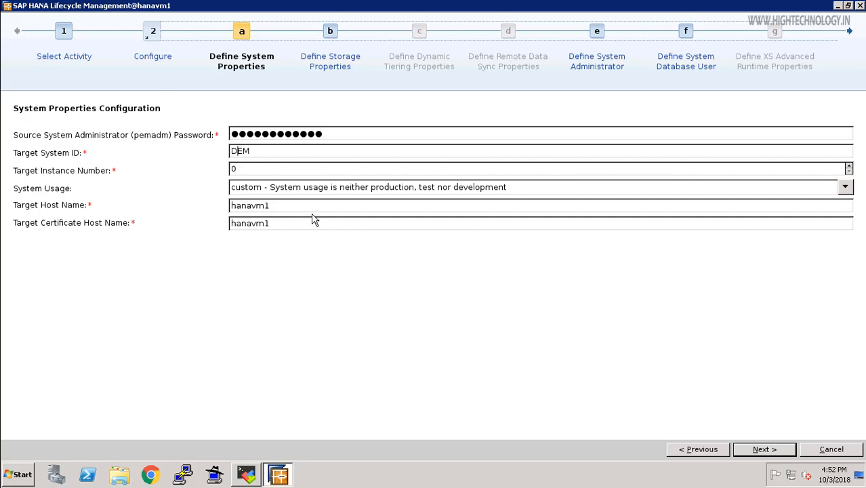
{"action": "mouse_move", "coordinate": [325, 256]}
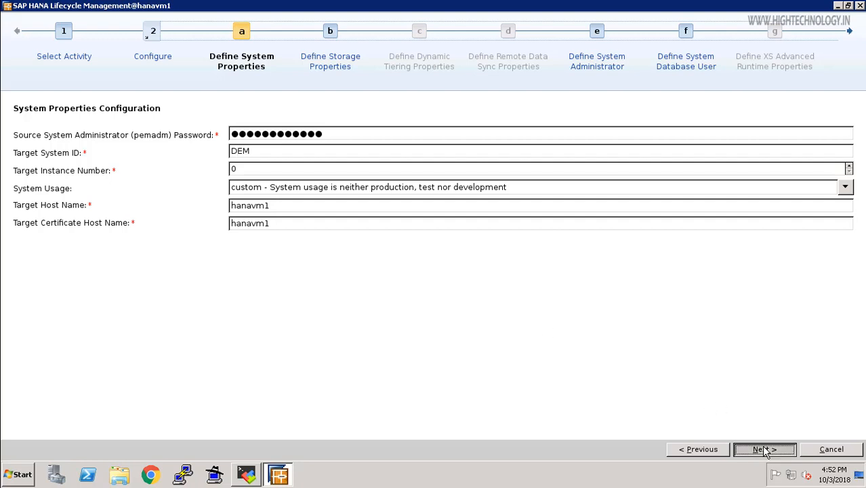
Advance to Define Storage Properties, where data, log and backup paths use DEM.
{"action": "left_click", "coordinate": [764, 448]}
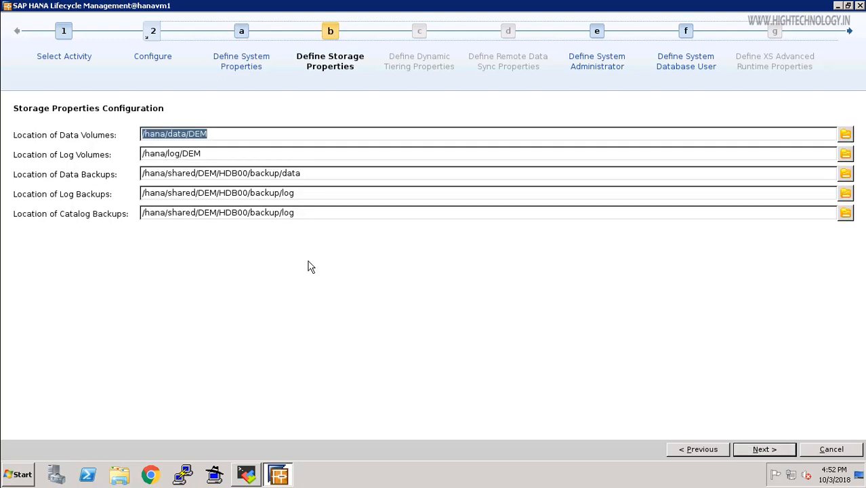
{"action": "mouse_move", "coordinate": [258, 257]}
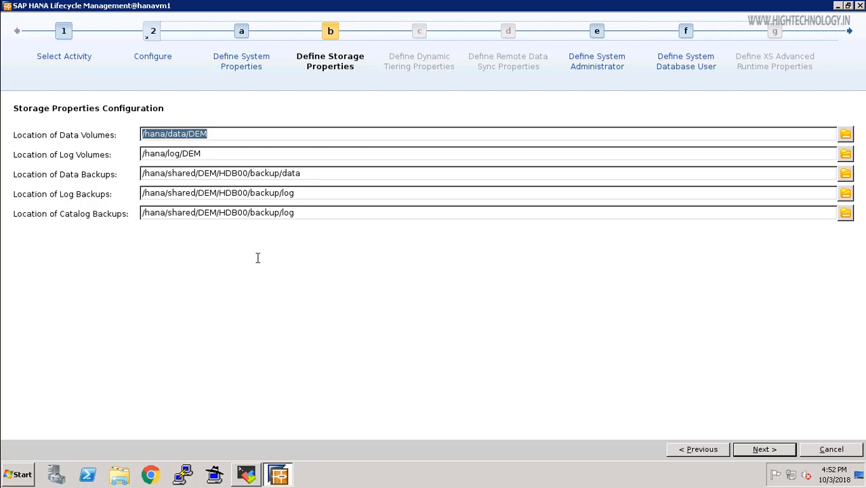
{"action": "mouse_move", "coordinate": [138, 164]}
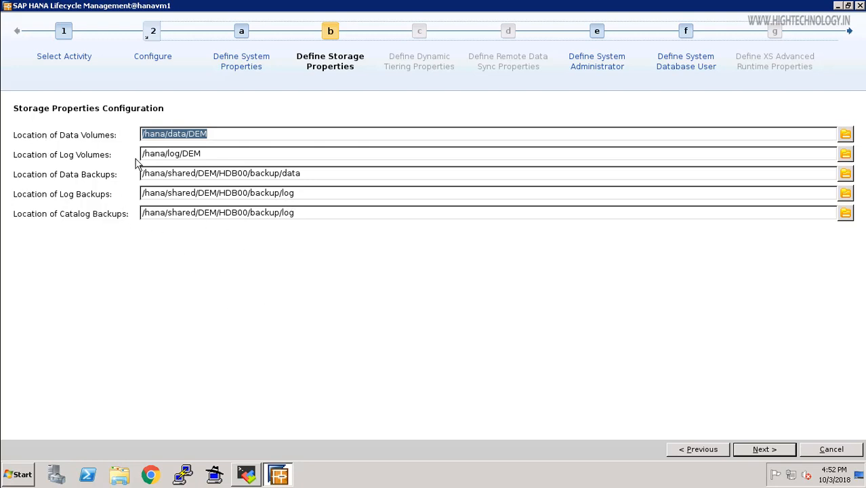
{"action": "mouse_move", "coordinate": [114, 229]}
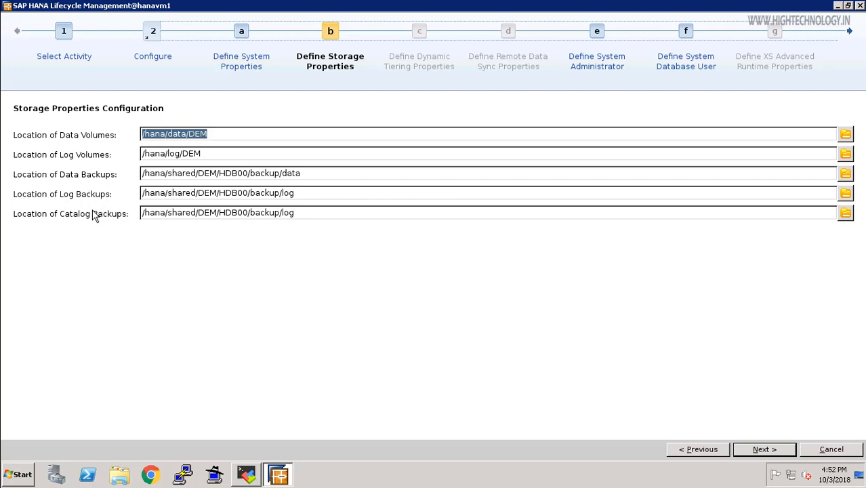
{"action": "mouse_move", "coordinate": [163, 238]}
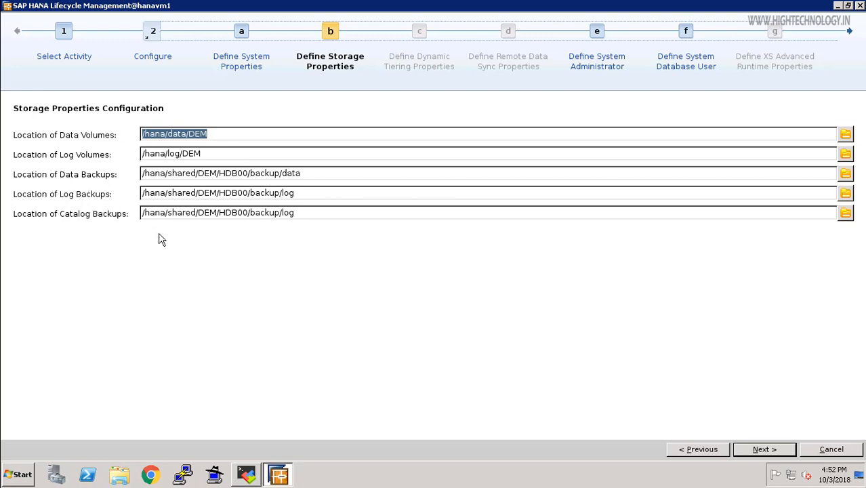
{"action": "mouse_move", "coordinate": [385, 293]}
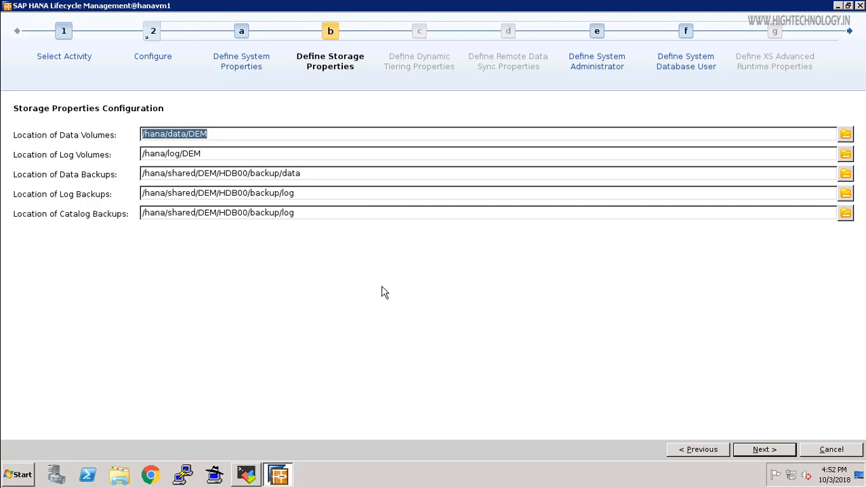
{"action": "mouse_move", "coordinate": [774, 431]}
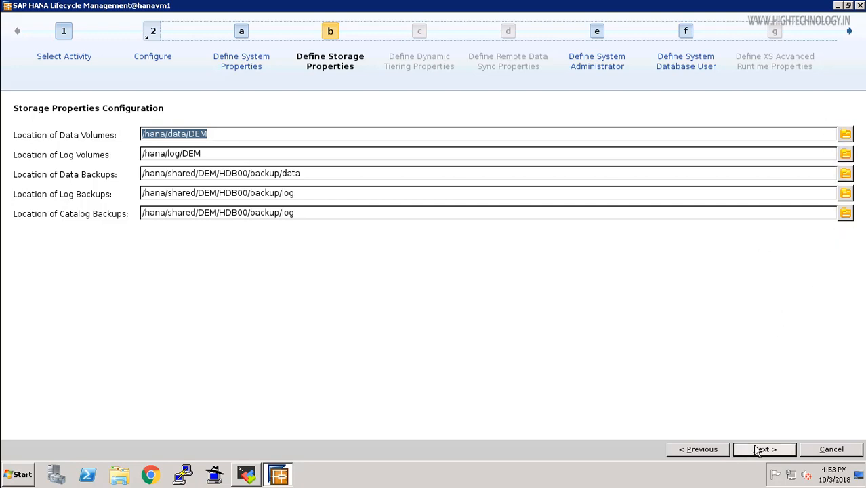
Set and confirm the demadm password, keeping user ID 1003, /bin/sh and /usr/sap/DEM/home.
{"action": "left_click", "coordinate": [765, 449]}
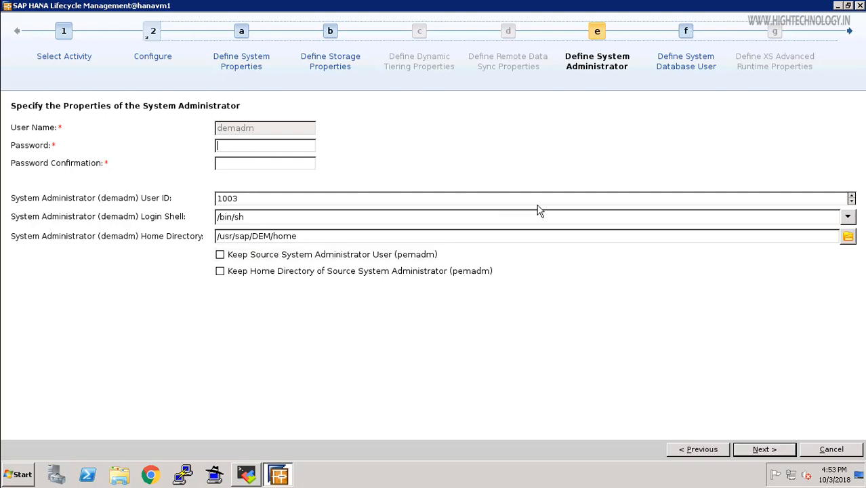
{"action": "type", "text": "•"}
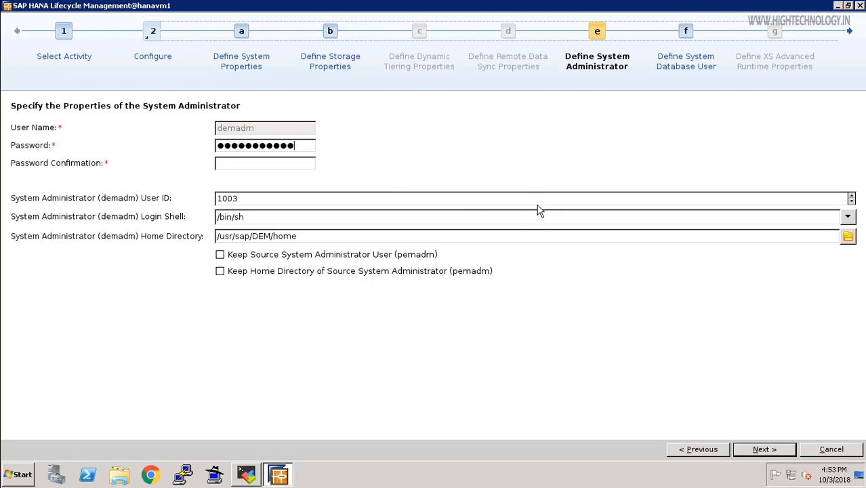
{"action": "type", "text": "•"}
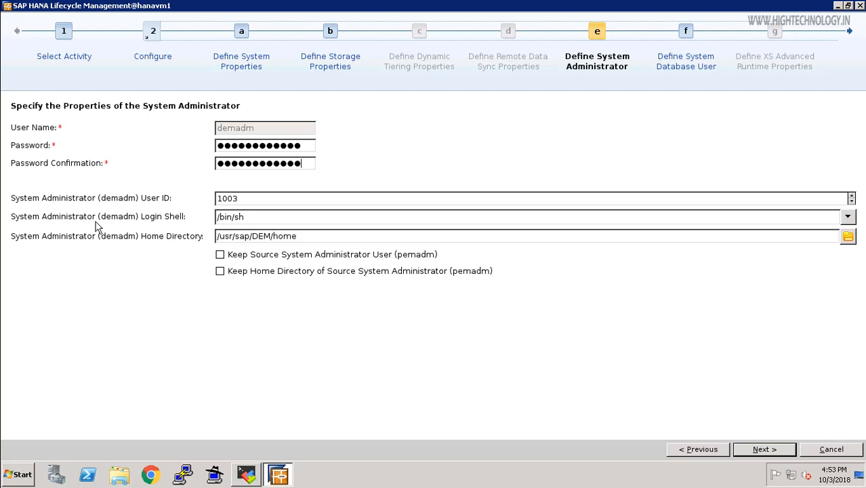
{"action": "mouse_move", "coordinate": [407, 341]}
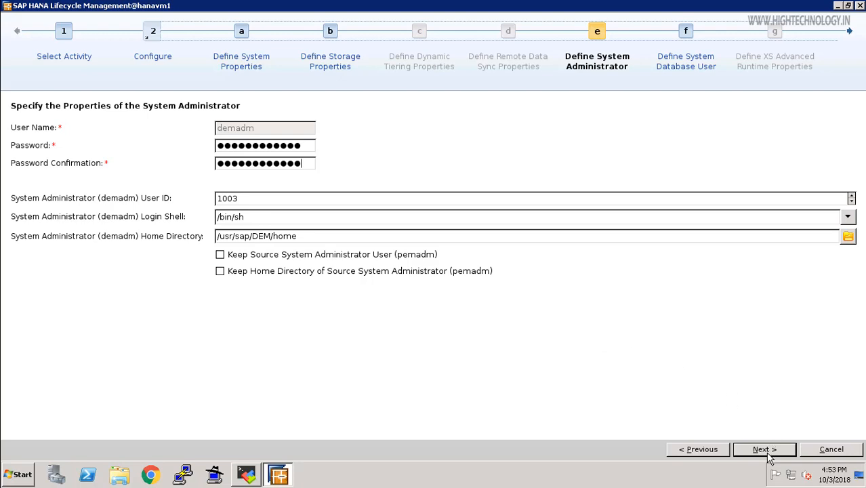
Leave 'Change the password of the System Database user' unticked and move past that step.
{"action": "left_click", "coordinate": [764, 449]}
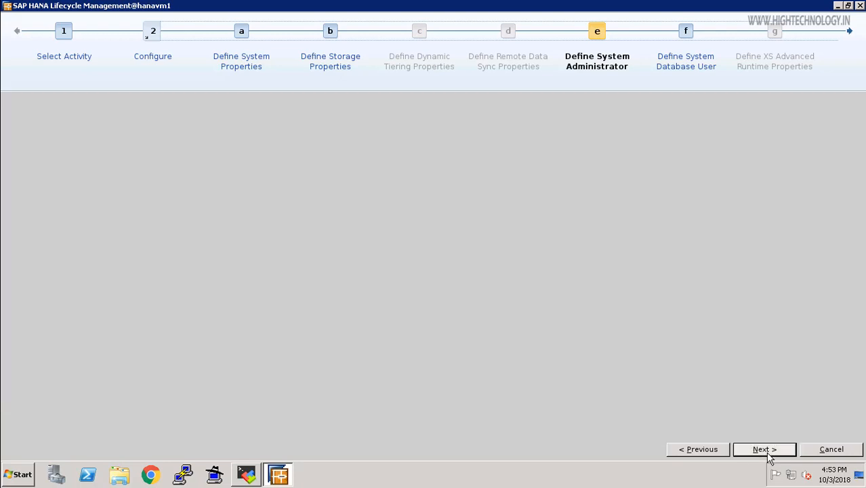
{"action": "left_click", "coordinate": [765, 450]}
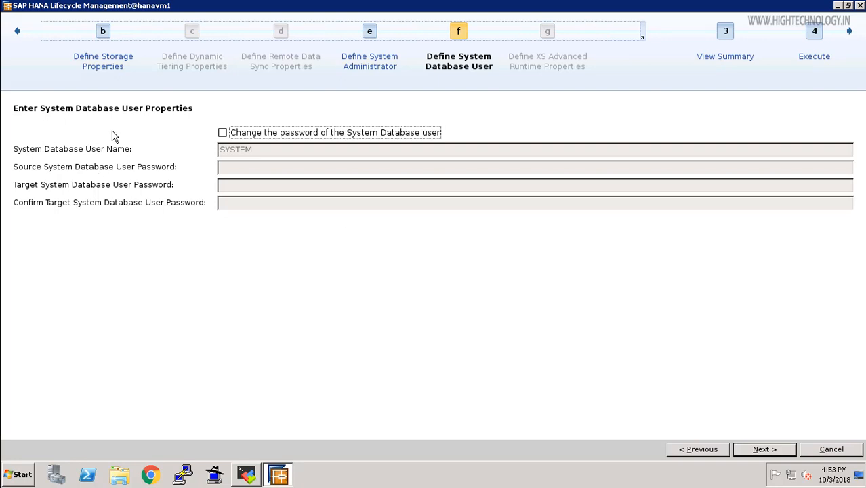
{"action": "mouse_move", "coordinate": [266, 131]}
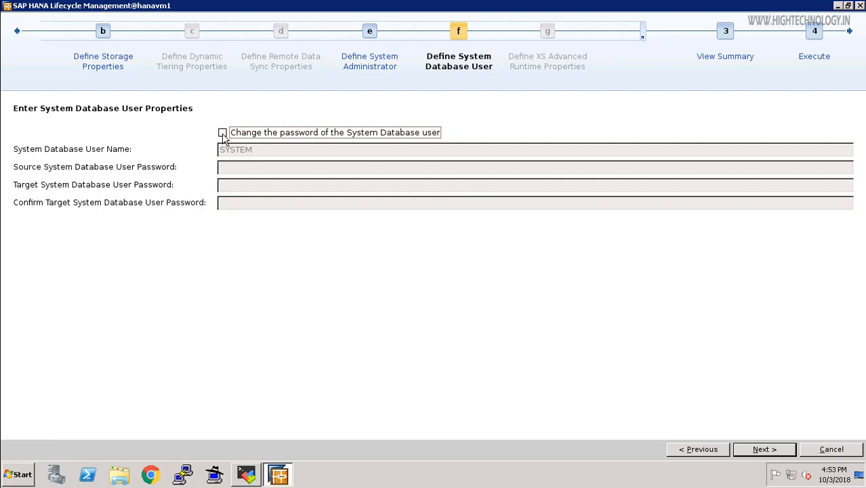
{"action": "left_click", "coordinate": [225, 133]}
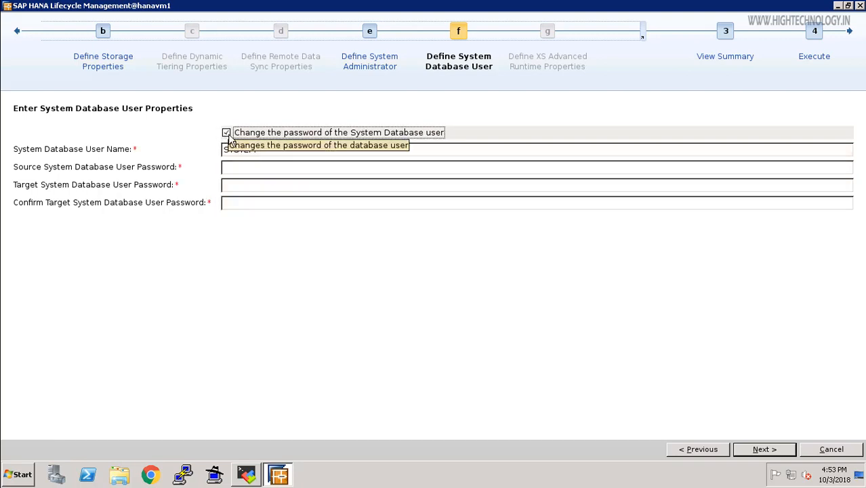
{"action": "left_click", "coordinate": [227, 133]}
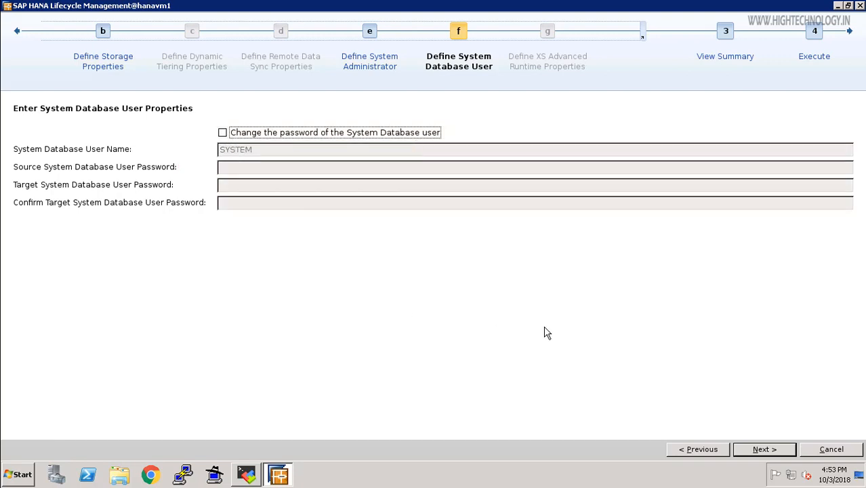
{"action": "mouse_move", "coordinate": [652, 347]}
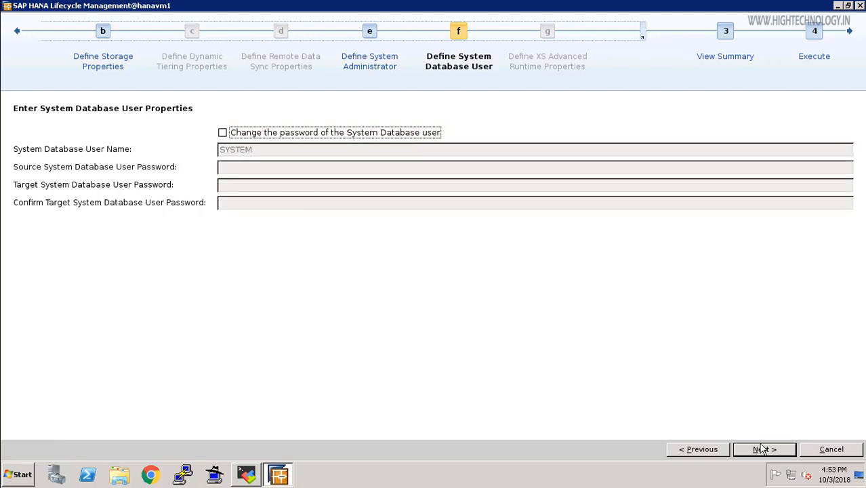
{"action": "left_click", "coordinate": [764, 448]}
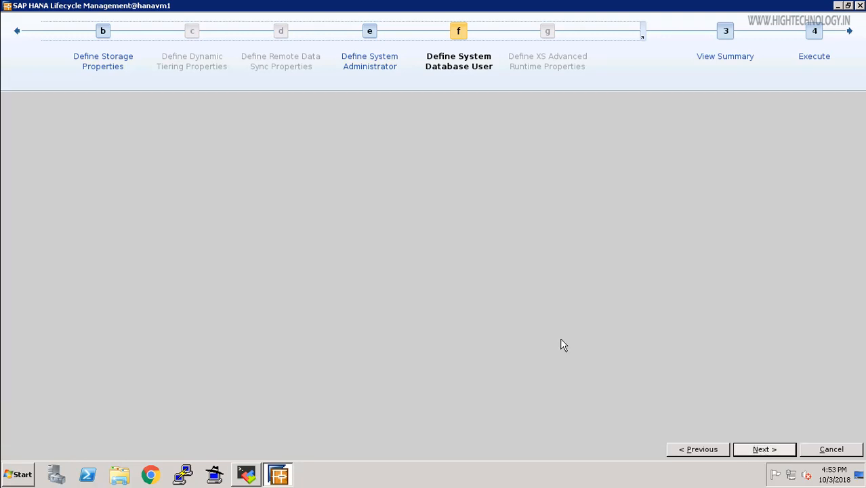
Bring up the rename summary from source PEM to target DEM, instance 00.
{"action": "left_click", "coordinate": [764, 449]}
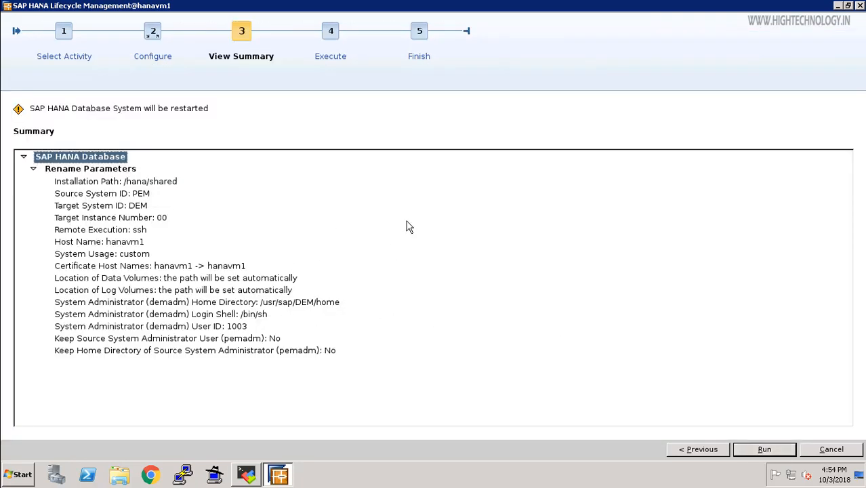
{"action": "mouse_move", "coordinate": [97, 134]}
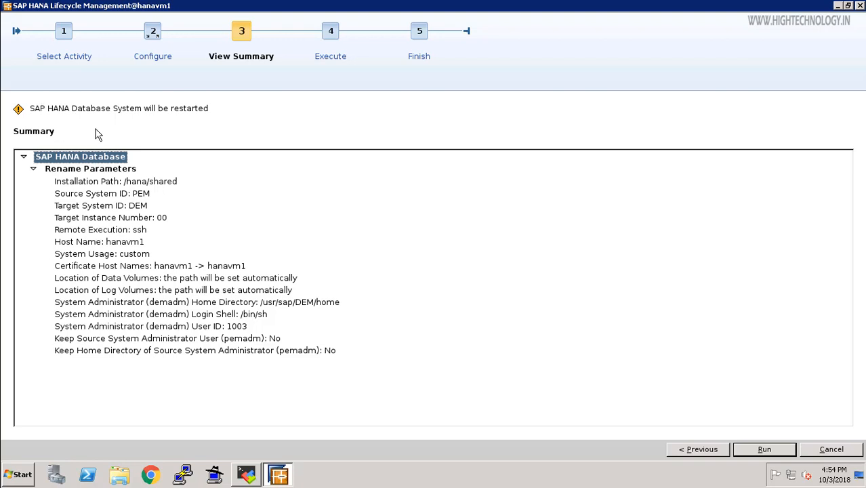
{"action": "mouse_move", "coordinate": [237, 331]}
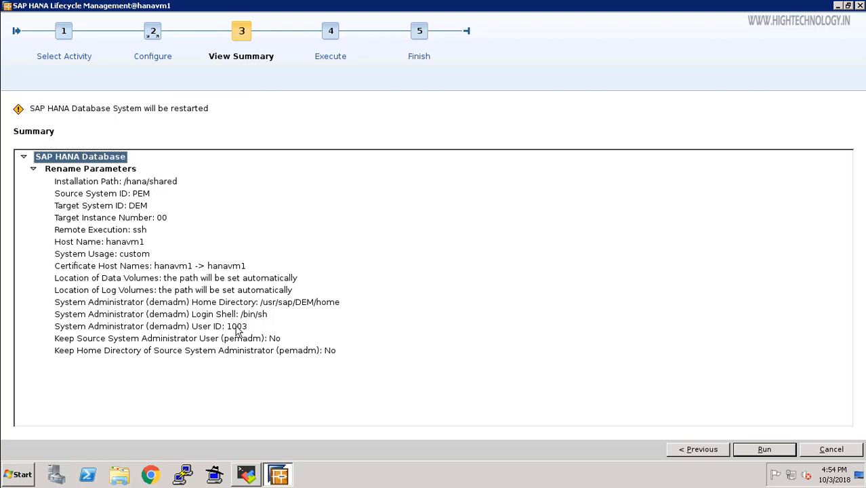
{"action": "mouse_move", "coordinate": [147, 203]}
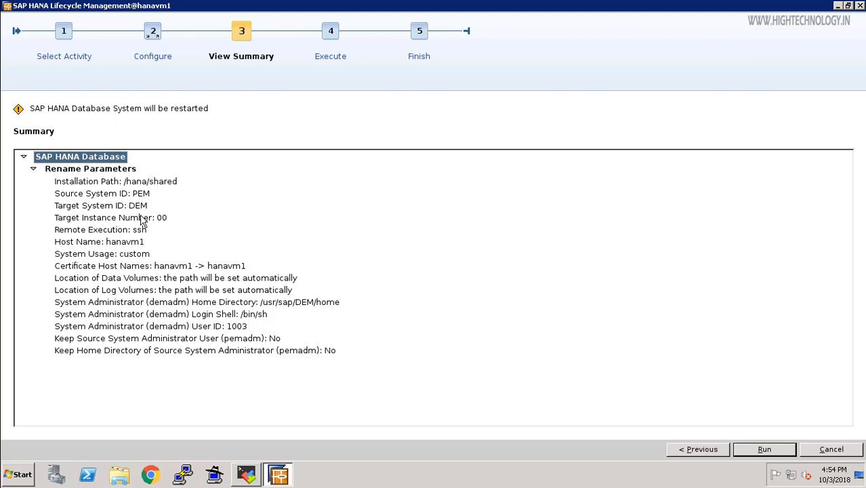
{"action": "mouse_move", "coordinate": [122, 229]}
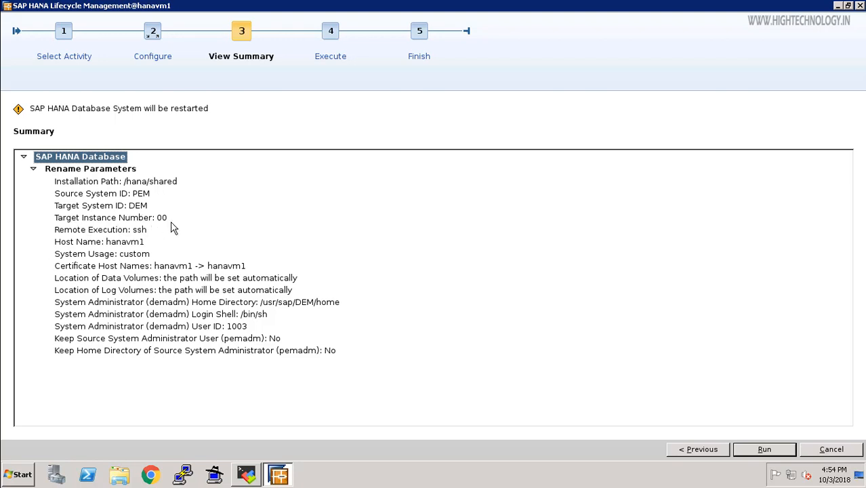
{"action": "mouse_move", "coordinate": [162, 233]}
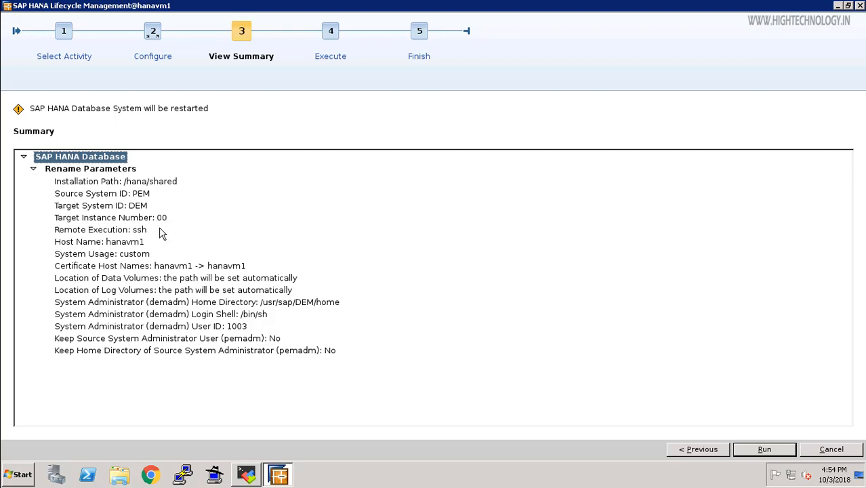
{"action": "mouse_move", "coordinate": [206, 332]}
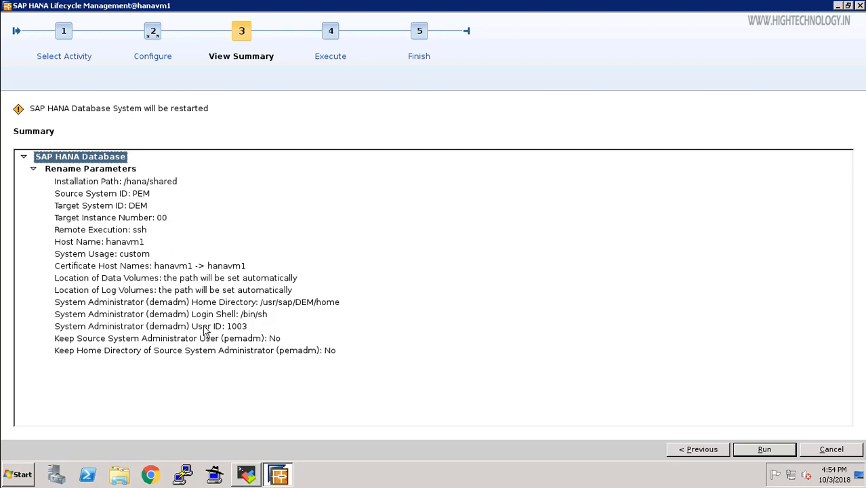
{"action": "mouse_move", "coordinate": [190, 356]}
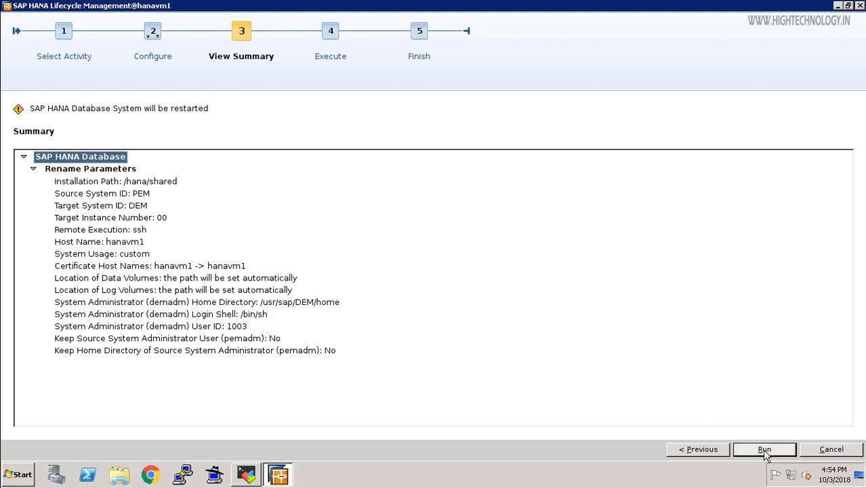
Run the rename so the system is renamed from PEM to DEM.
{"action": "left_click", "coordinate": [764, 450]}
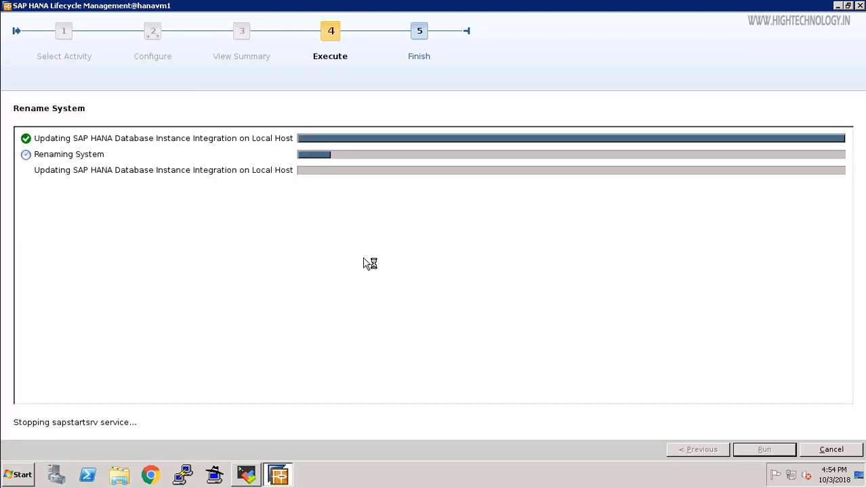
{"action": "mouse_move", "coordinate": [340, 312]}
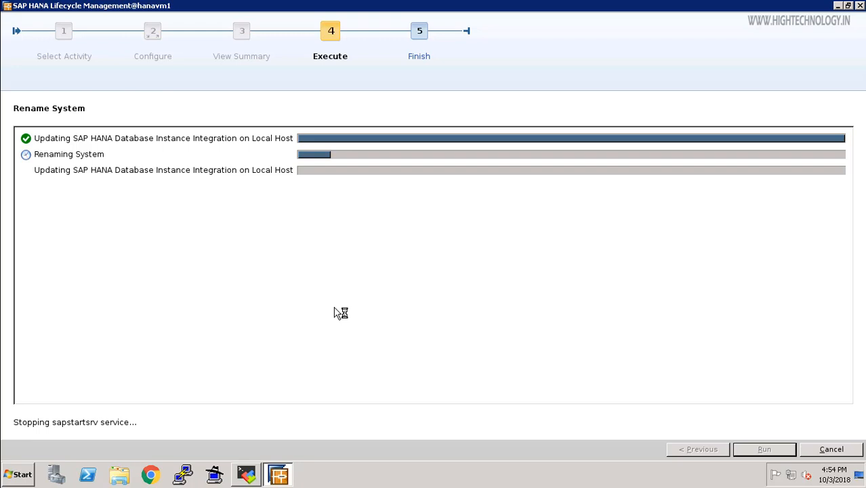
{"action": "mouse_move", "coordinate": [125, 417]}
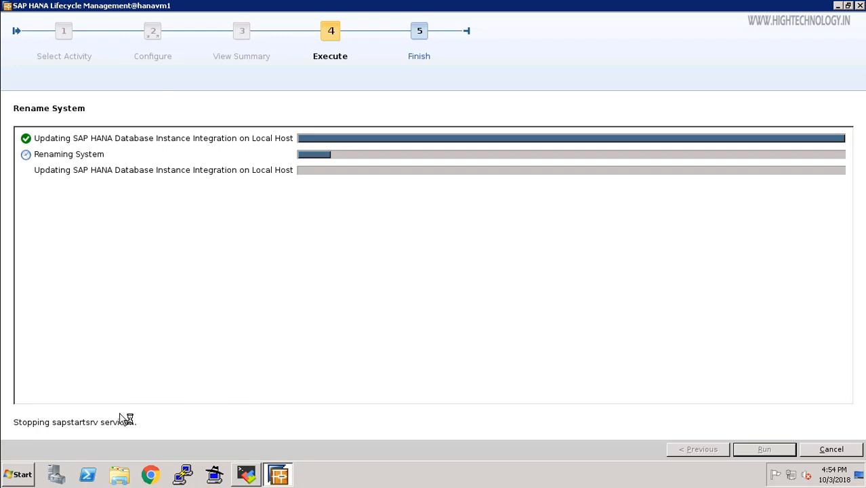
{"action": "mouse_move", "coordinate": [108, 438]}
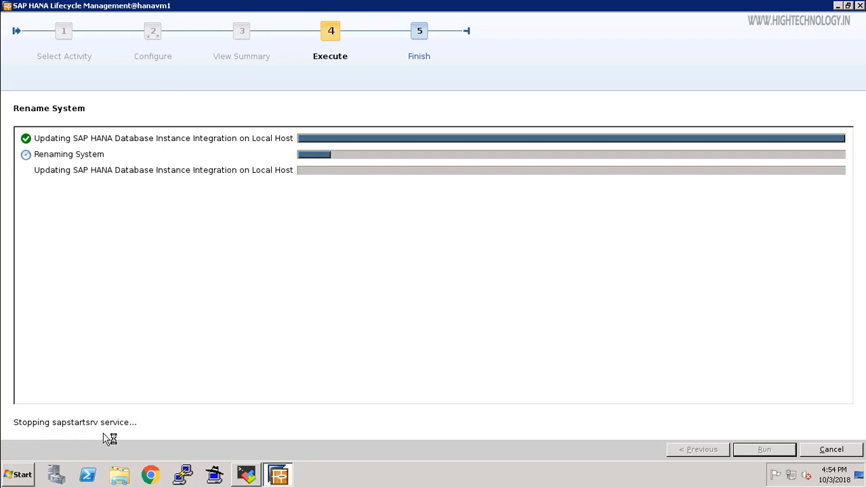
{"action": "mouse_move", "coordinate": [265, 427]}
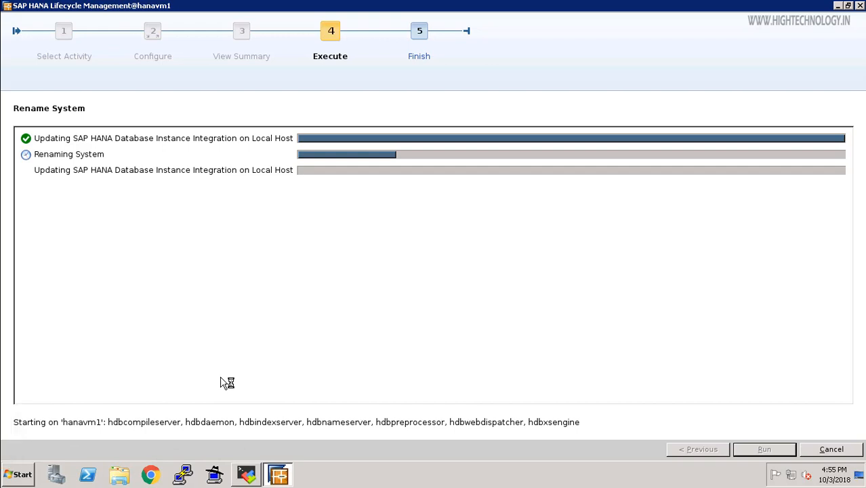
{"action": "mouse_move", "coordinate": [51, 436]}
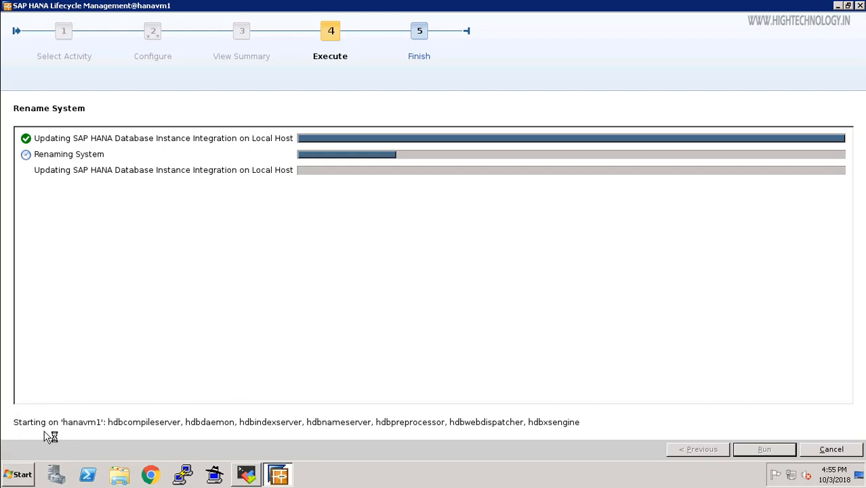
{"action": "mouse_move", "coordinate": [109, 441]}
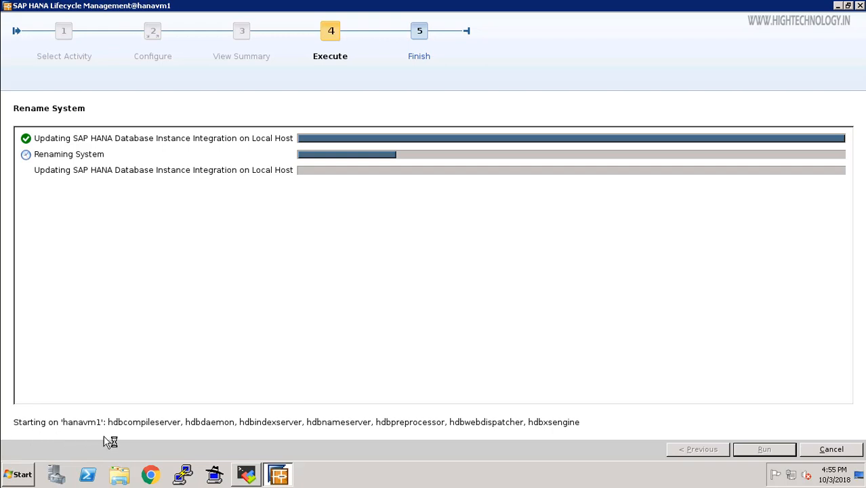
{"action": "mouse_move", "coordinate": [161, 440]}
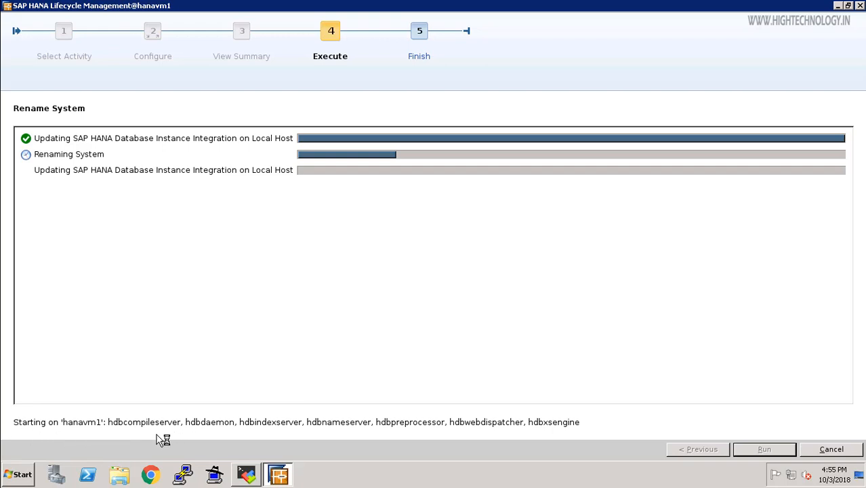
{"action": "mouse_move", "coordinate": [179, 446]}
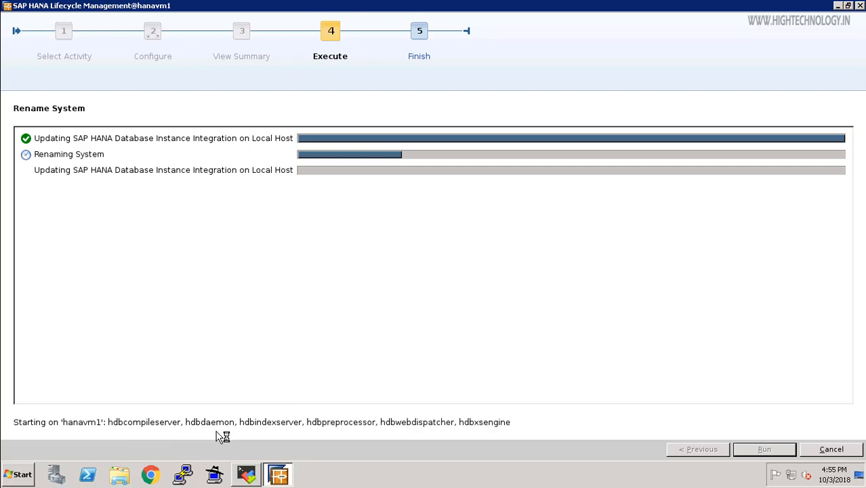
{"action": "mouse_move", "coordinate": [499, 439]}
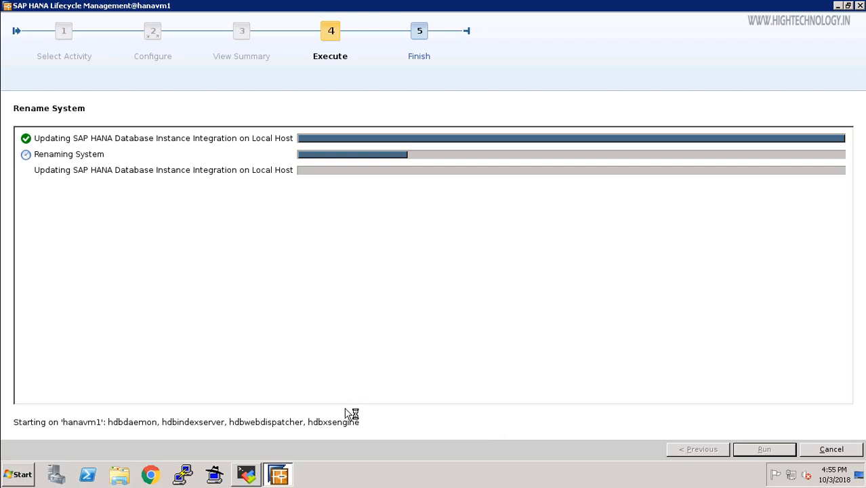
{"action": "mouse_move", "coordinate": [453, 383]}
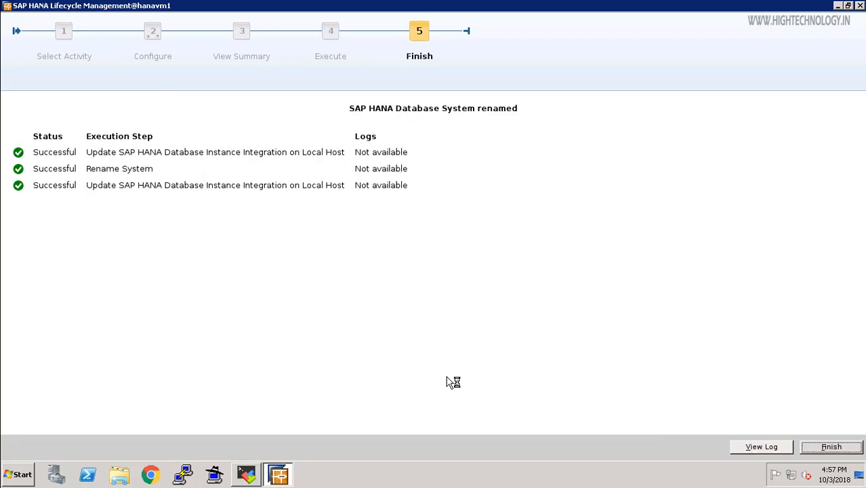
{"action": "mouse_move", "coordinate": [225, 247]}
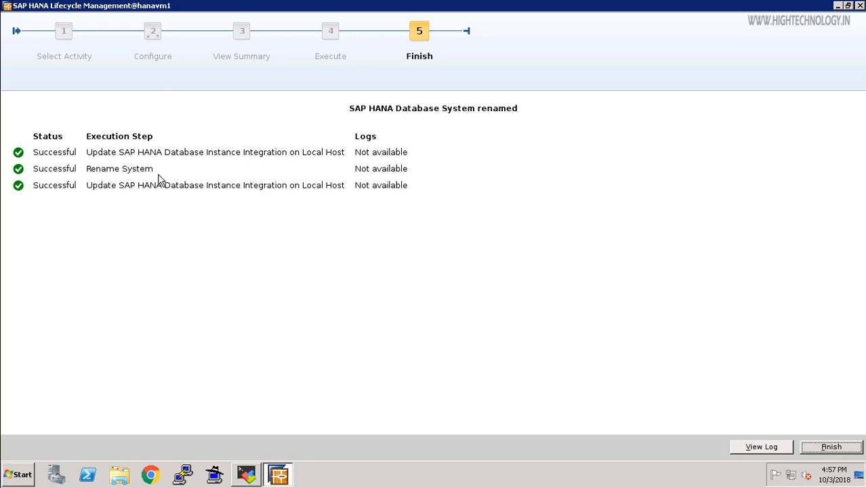
{"action": "mouse_move", "coordinate": [338, 289]}
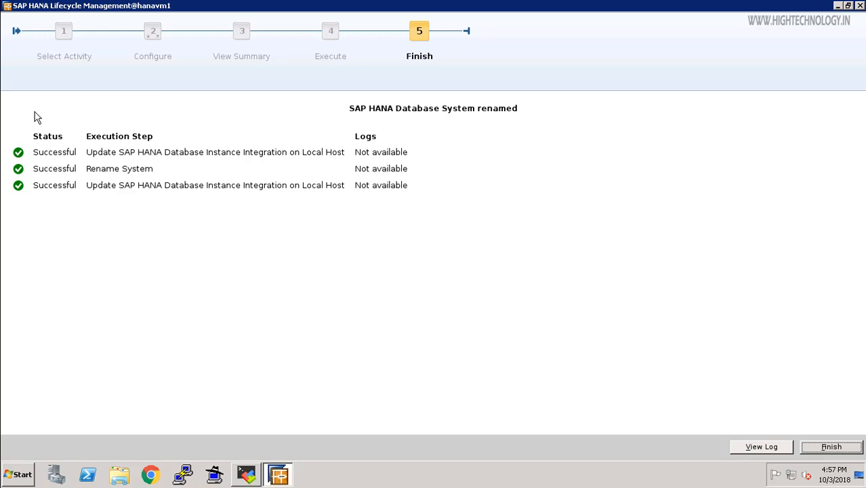
{"action": "mouse_move", "coordinate": [57, 140]}
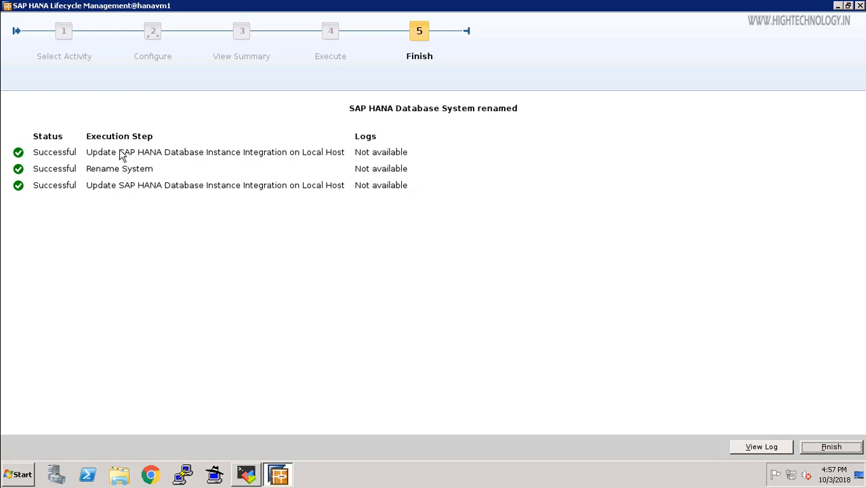
{"action": "mouse_move", "coordinate": [740, 398]}
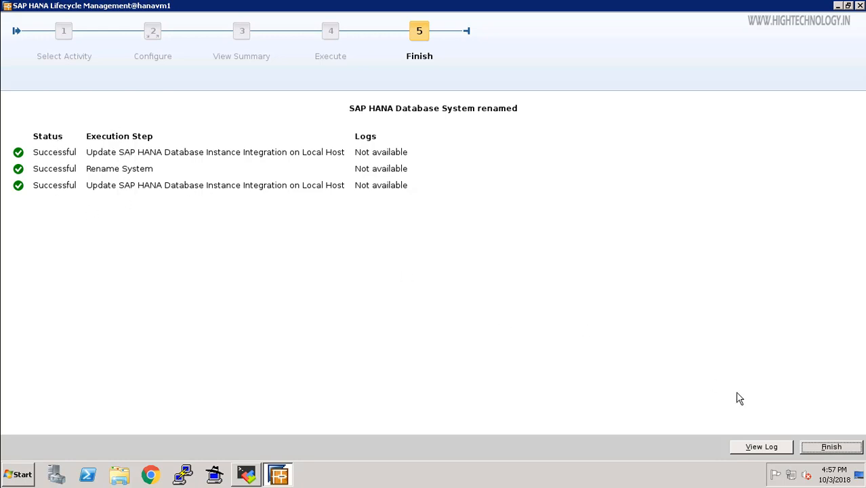
{"action": "mouse_move", "coordinate": [761, 447]}
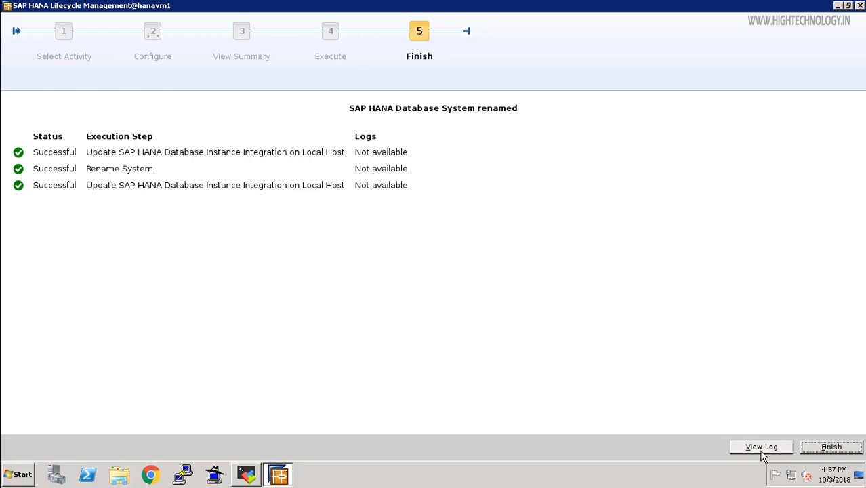
{"action": "left_click", "coordinate": [762, 447]}
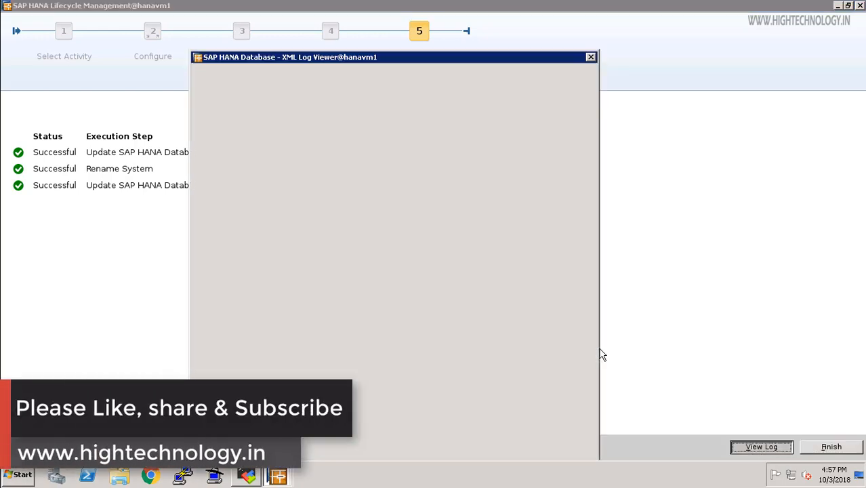
{"action": "left_click", "coordinate": [762, 447]}
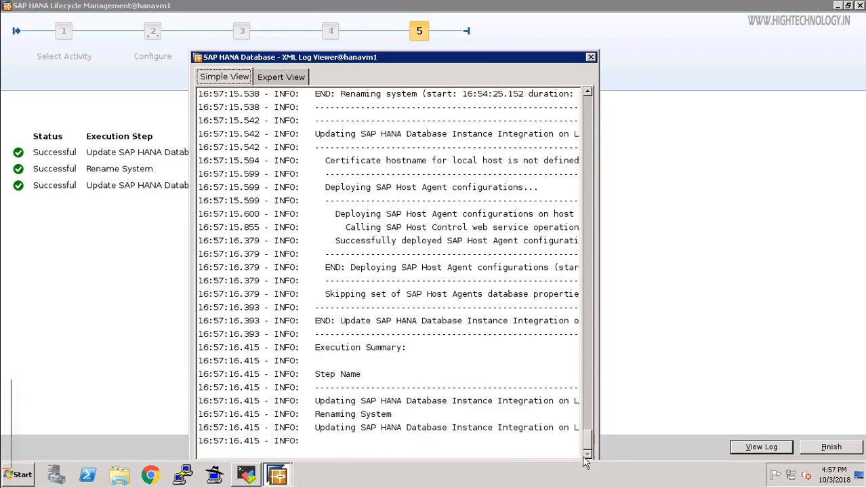
{"action": "mouse_move", "coordinate": [352, 436]}
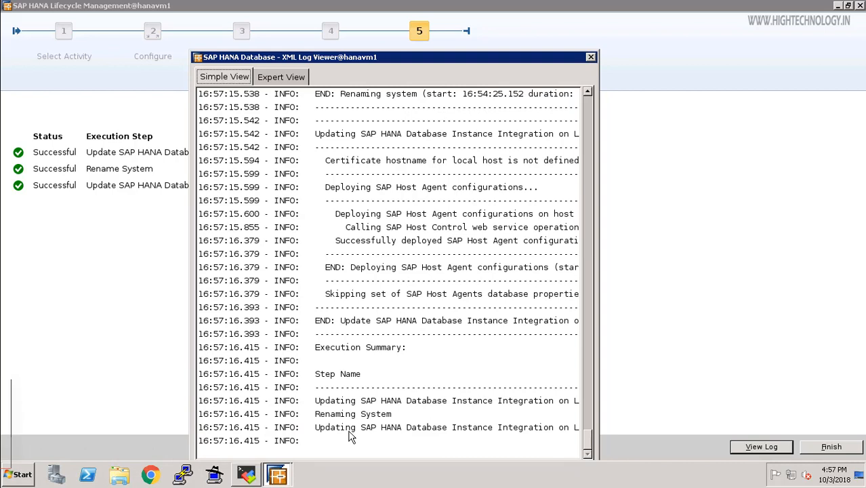
{"action": "mouse_move", "coordinate": [551, 436]}
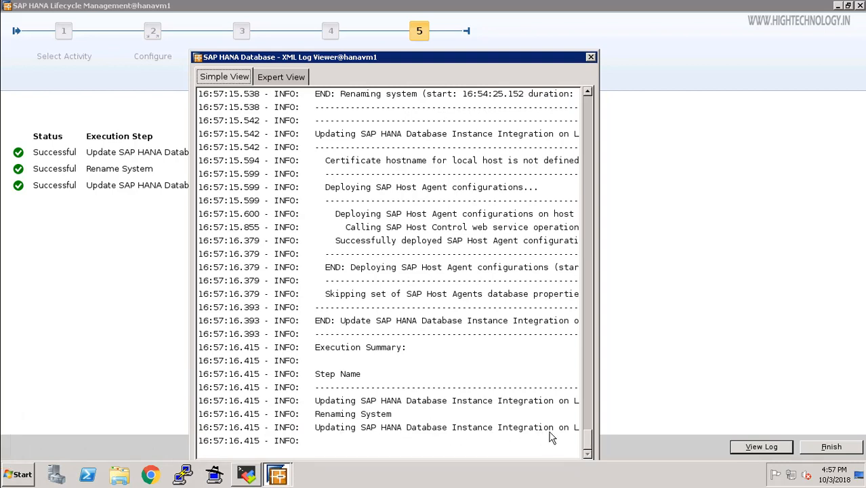
{"action": "mouse_move", "coordinate": [468, 202]}
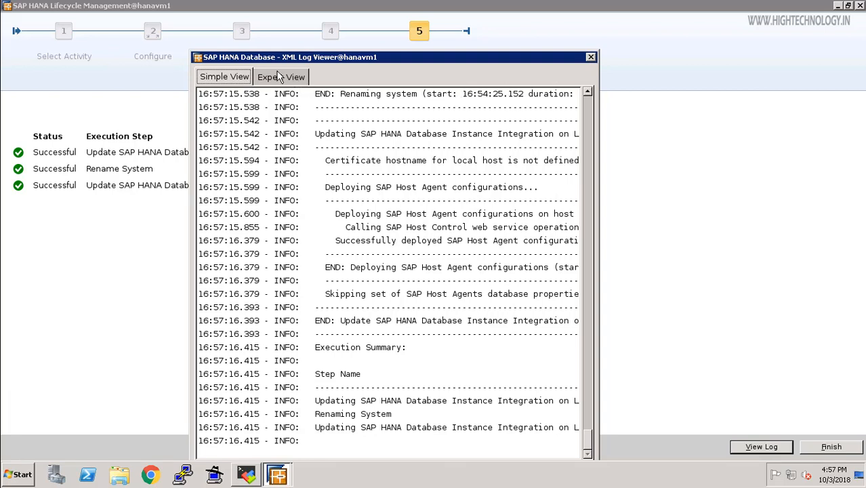
{"action": "left_click", "coordinate": [281, 76]}
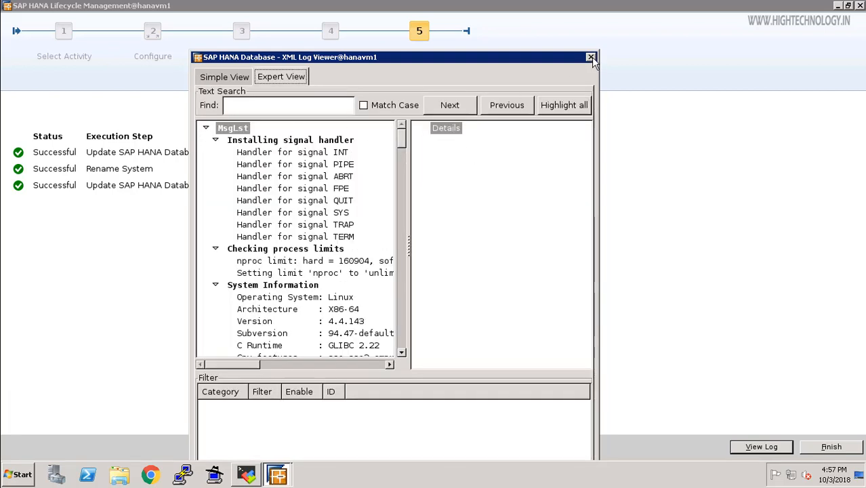
{"action": "left_click", "coordinate": [591, 57]}
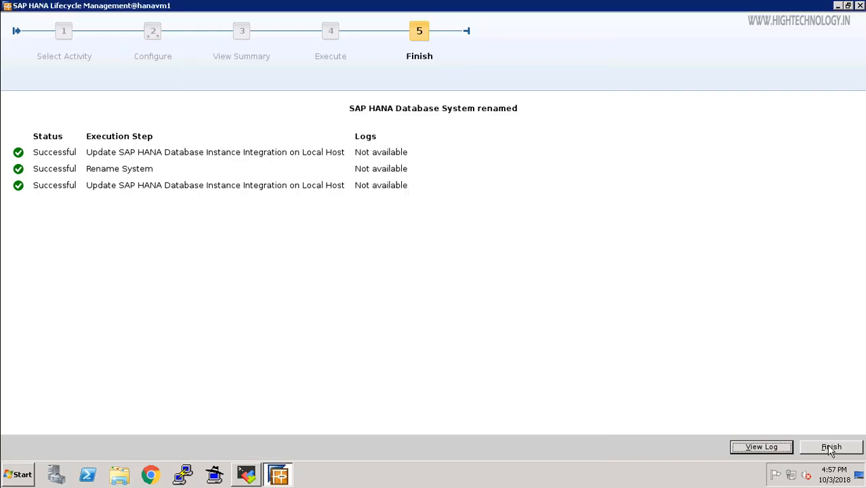
Finish hdblcmgui and switch the shell to demadm with su - demadm.
{"action": "left_click", "coordinate": [830, 447]}
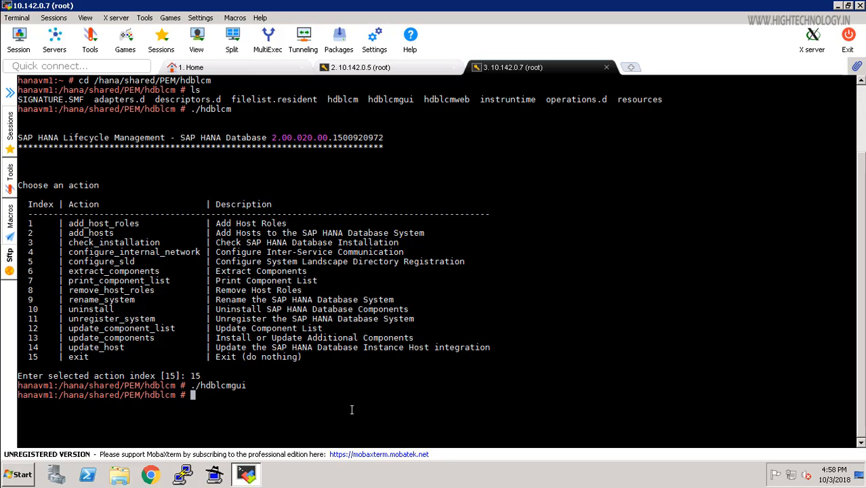
{"action": "type", "text": "s"}
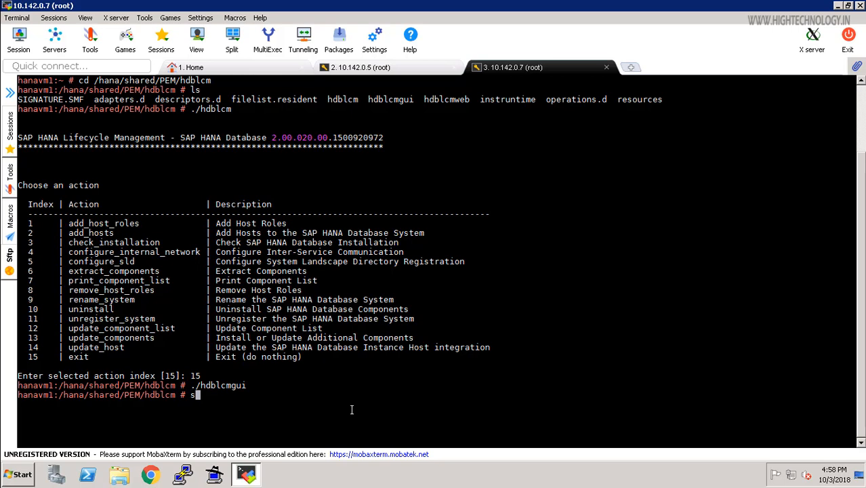
{"action": "type", "text": "u"}
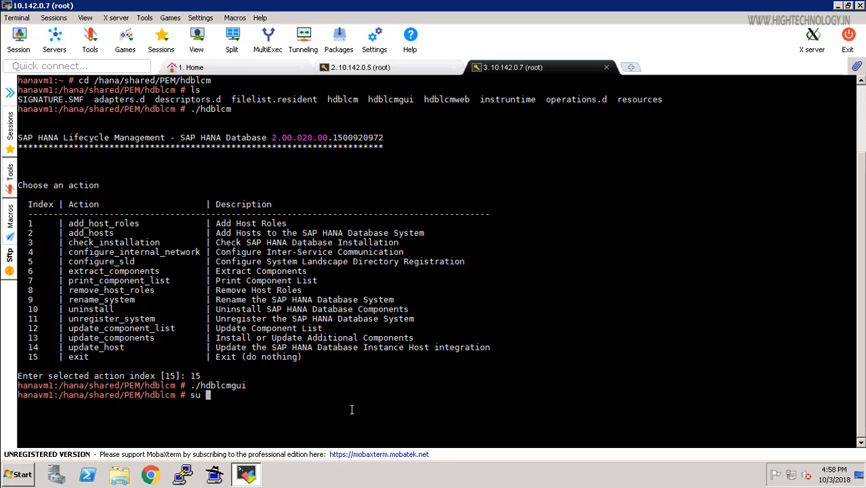
{"action": "type", "text": "-"}
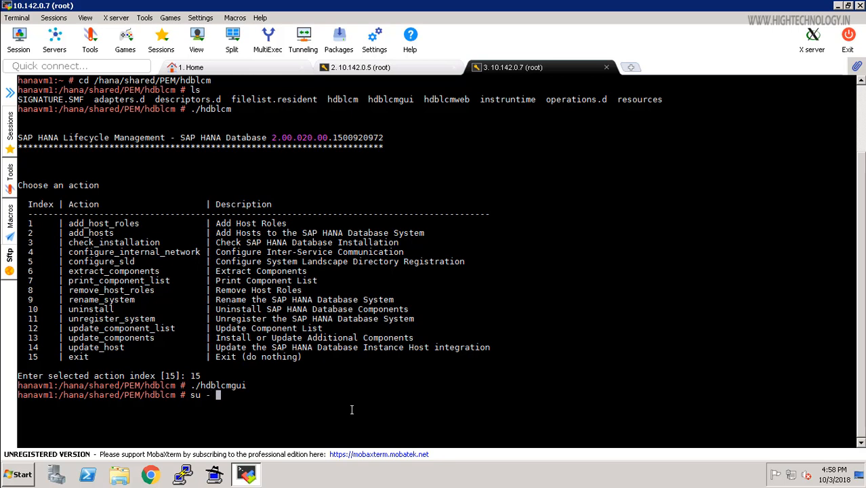
{"action": "type", "text": "demadm"}
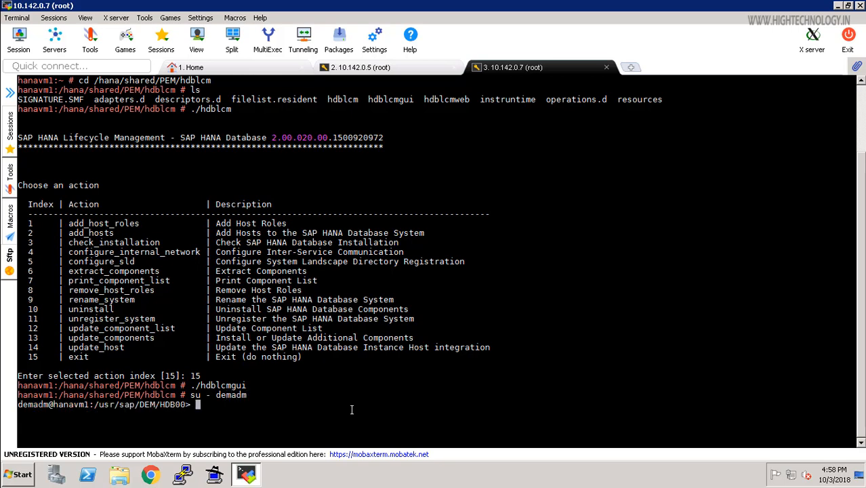
{"action": "mouse_move", "coordinate": [166, 416]}
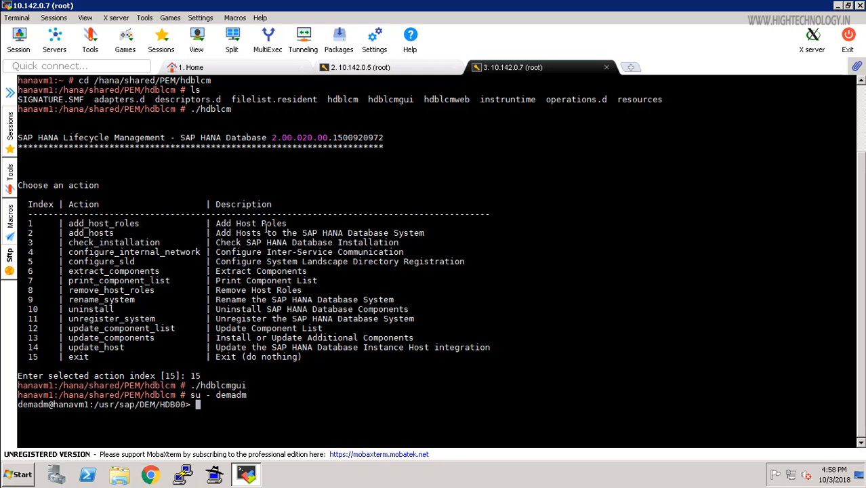
{"action": "mouse_move", "coordinate": [311, 394]}
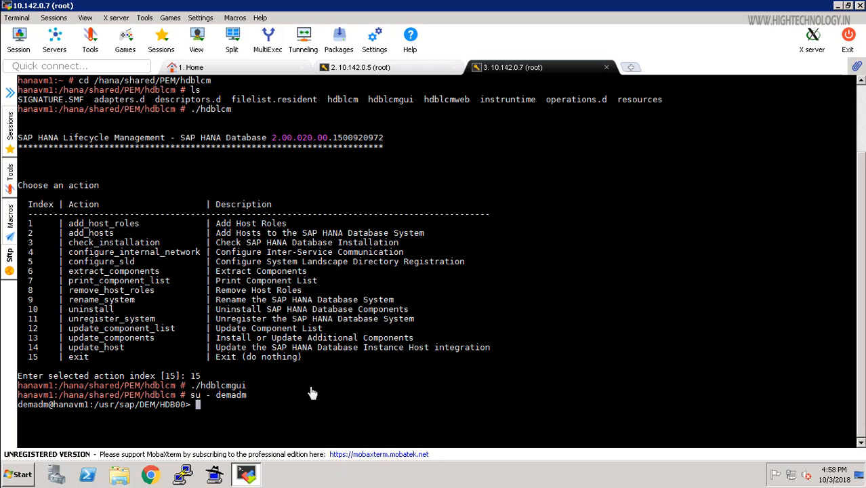
Correct the mistyped letters and run HDB info to show demadm's hdbnameserver, hdbindexserver and sapstartsrv.
{"action": "type", "text": "G"}
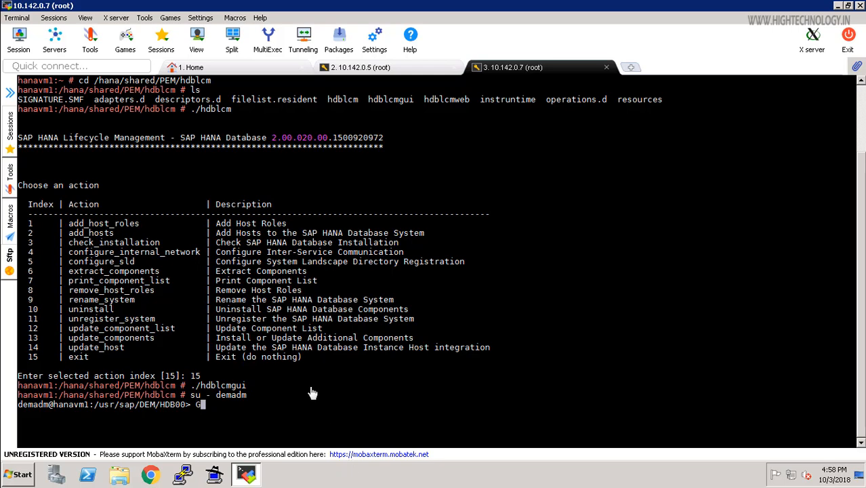
{"action": "type", "text": "B"}
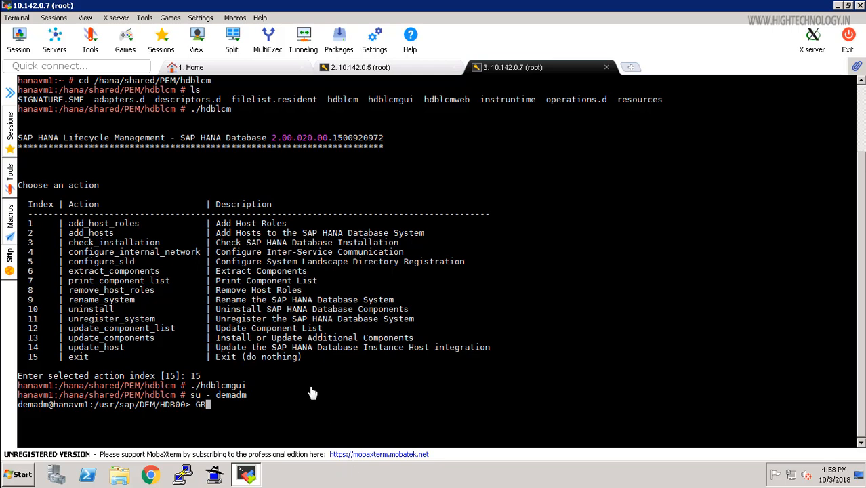
{"action": "key", "text": "BackSpace"}
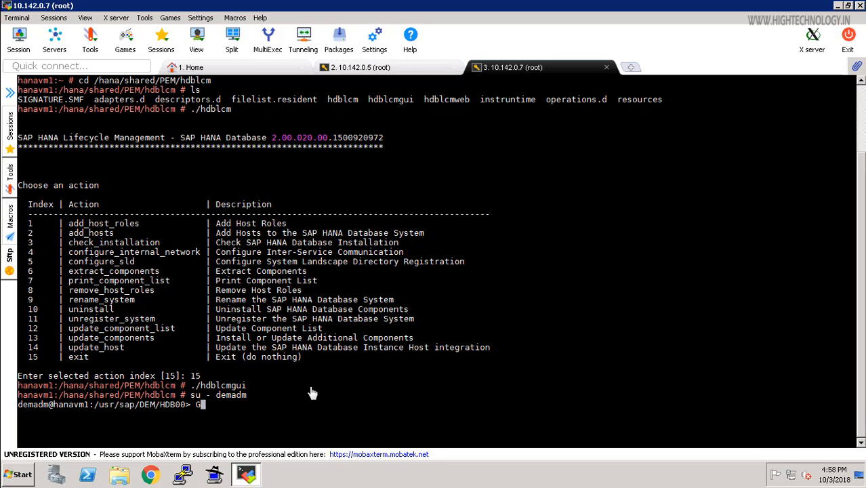
{"action": "key", "text": "Backspace"}
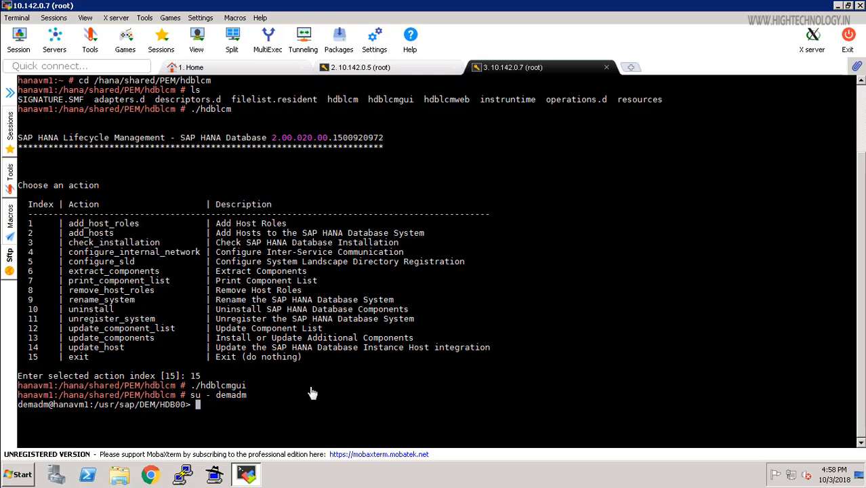
{"action": "type", "text": "HDB"}
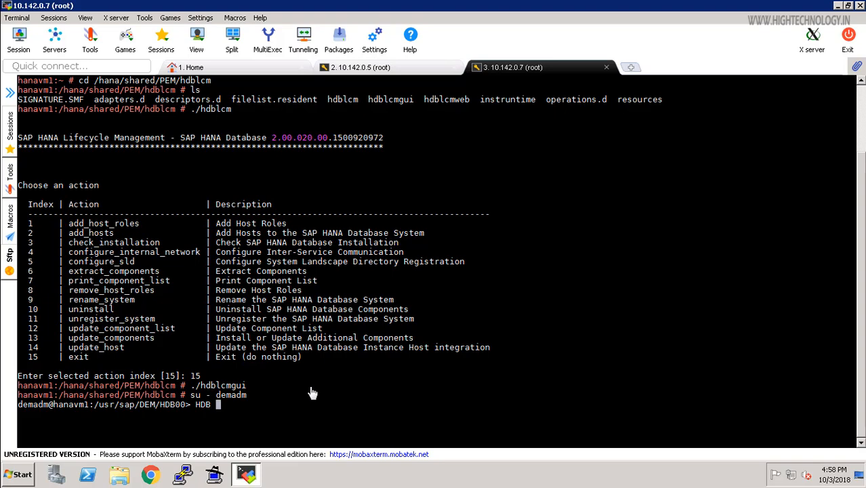
{"action": "type", "text": "info"}
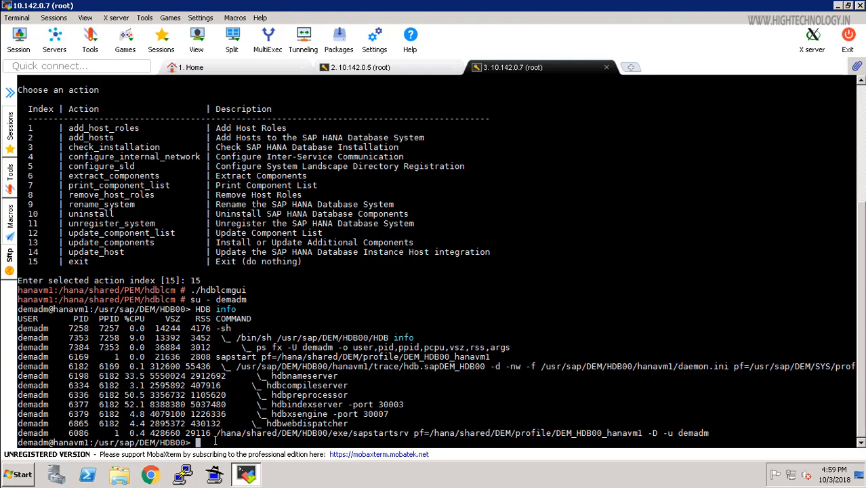
{"action": "type", "text": "HDB"}
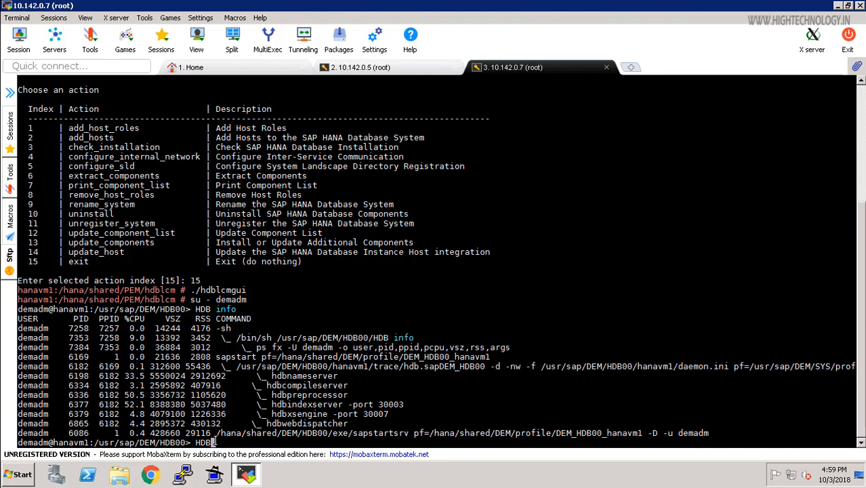
Run HDB start so StartService and the start instance call report OK.
{"action": "type", "text": "start"}
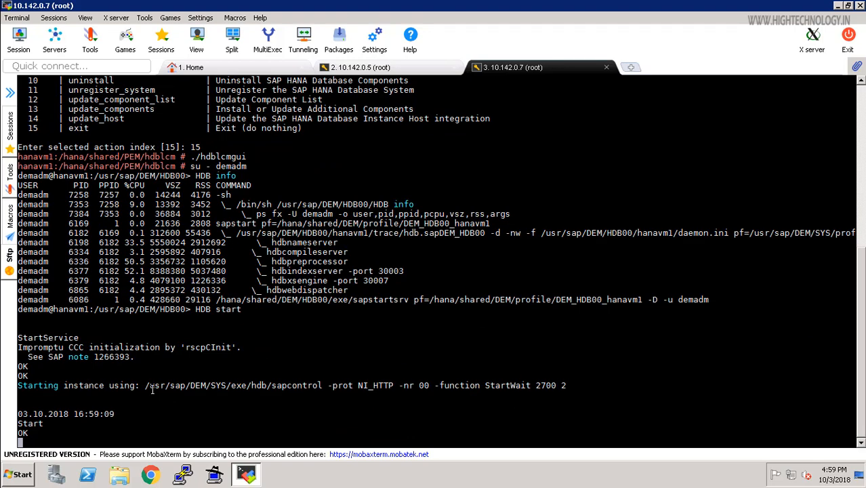
{"action": "mouse_move", "coordinate": [264, 414]}
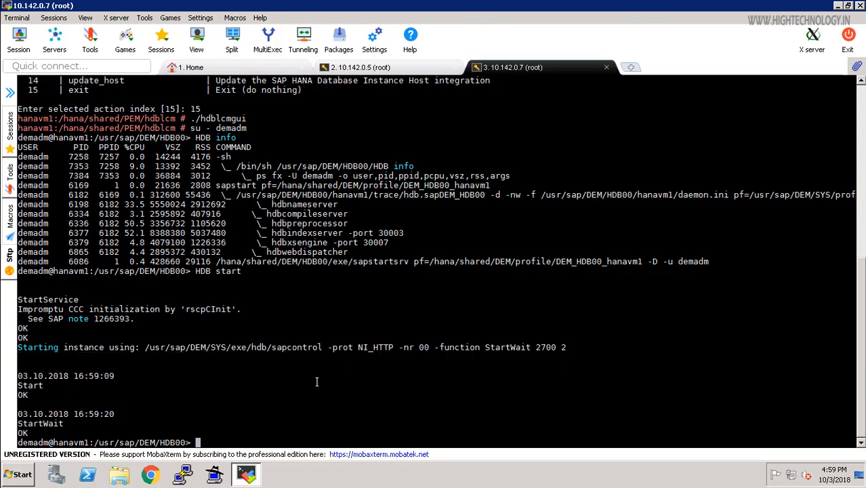
{"action": "mouse_move", "coordinate": [458, 355]}
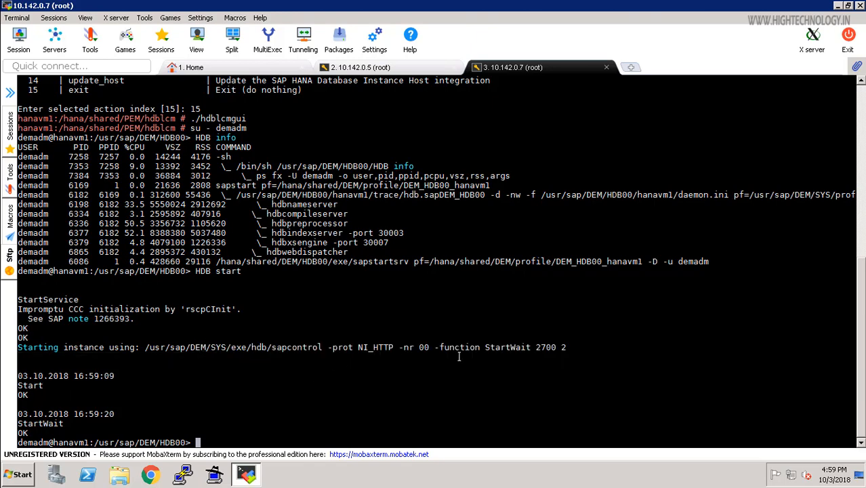